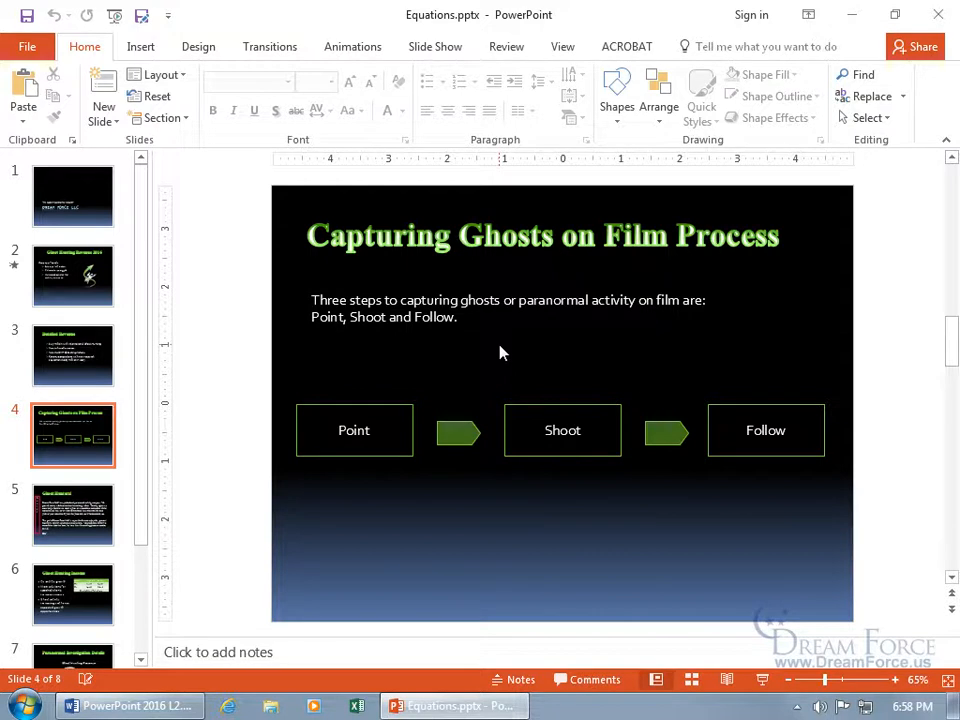
mouse_move(396, 280)
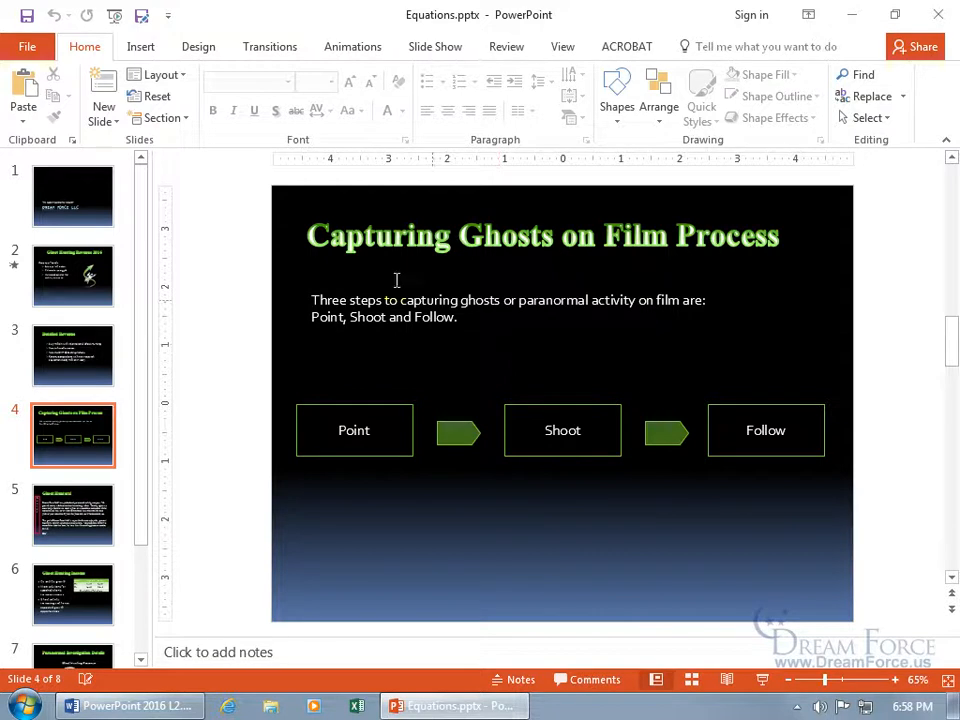
- Insert the built-in Area of Circle equation A = πr² and enlarge its text
left_click(141, 46)
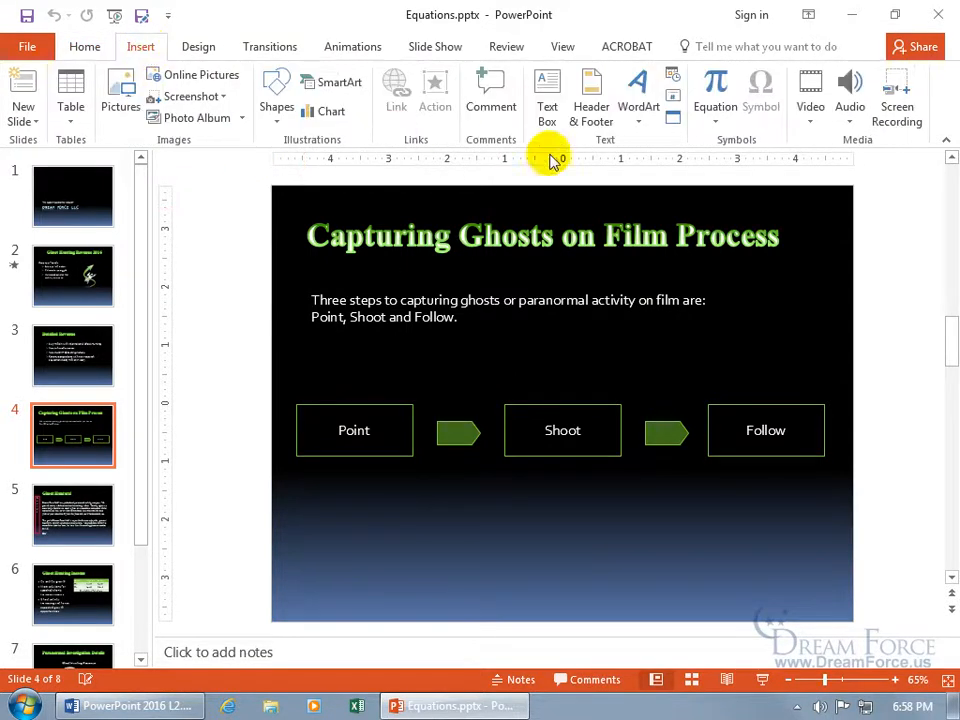
mouse_move(715, 95)
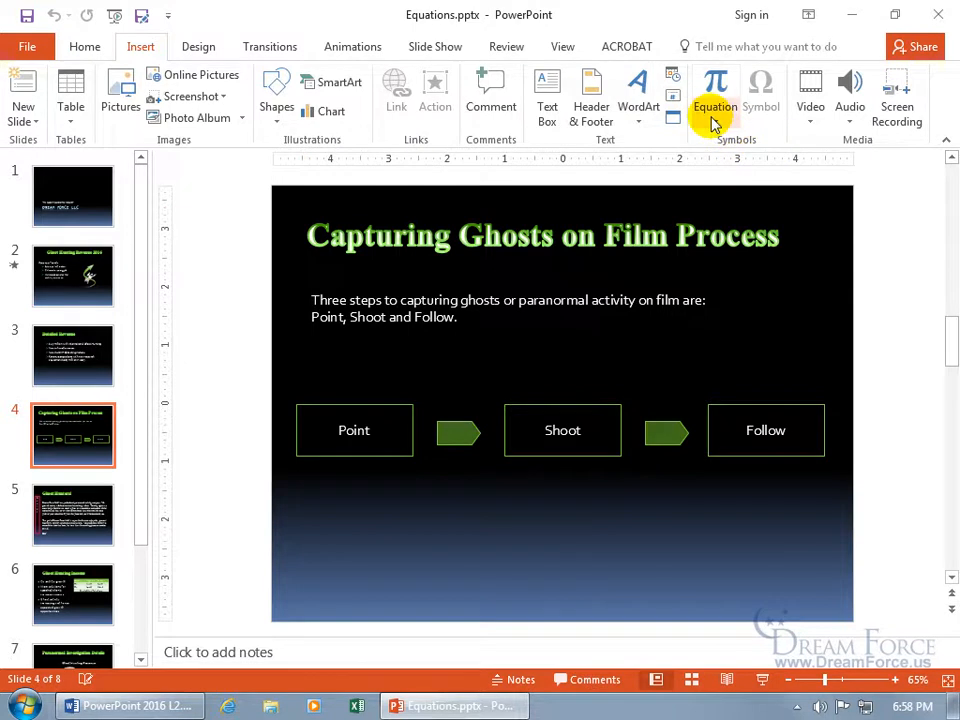
left_click(714, 90)
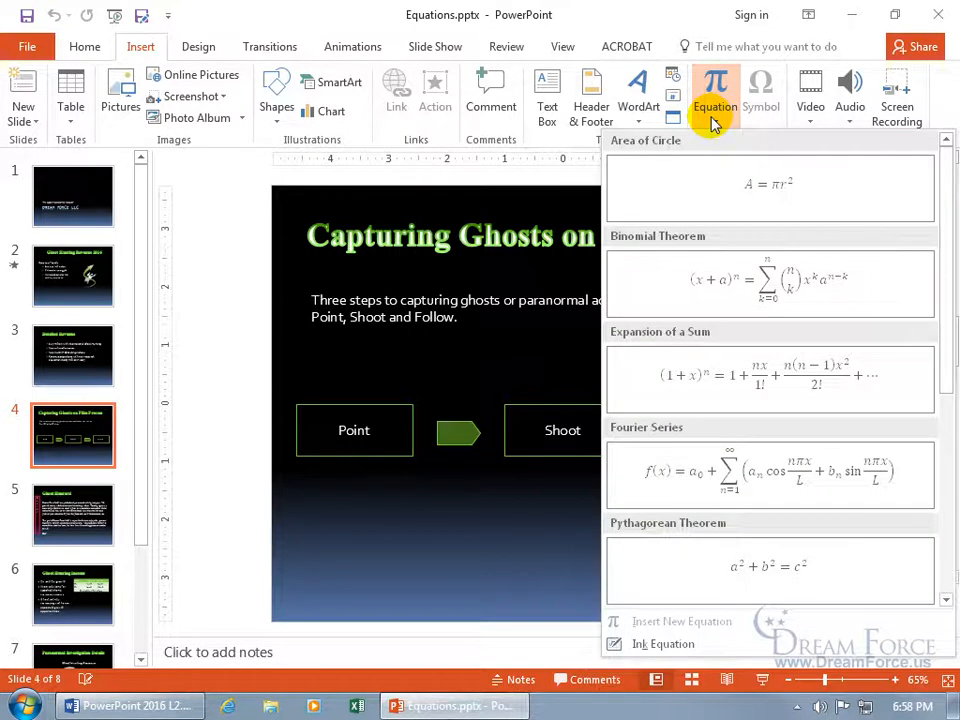
mouse_move(713, 189)
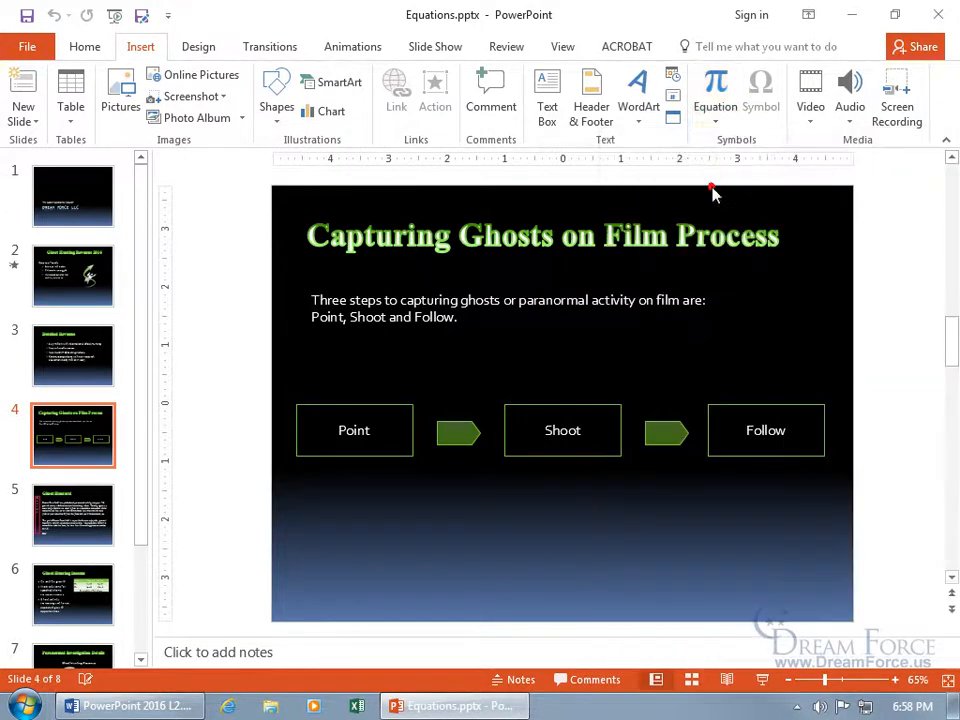
left_click(714, 90)
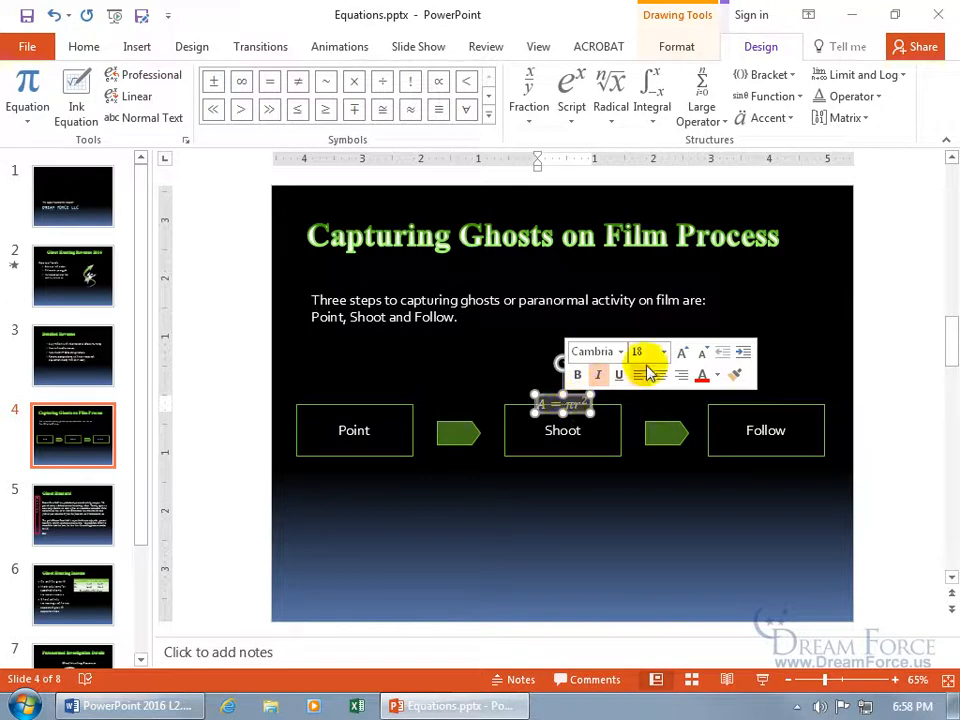
left_click(662, 352)
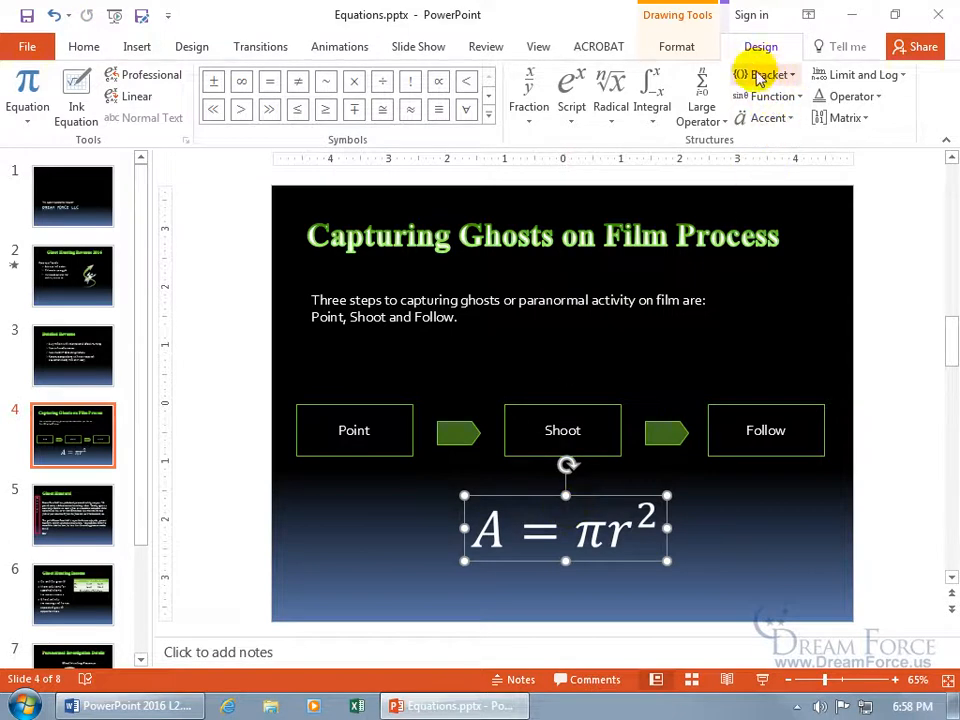
left_click(677, 46)
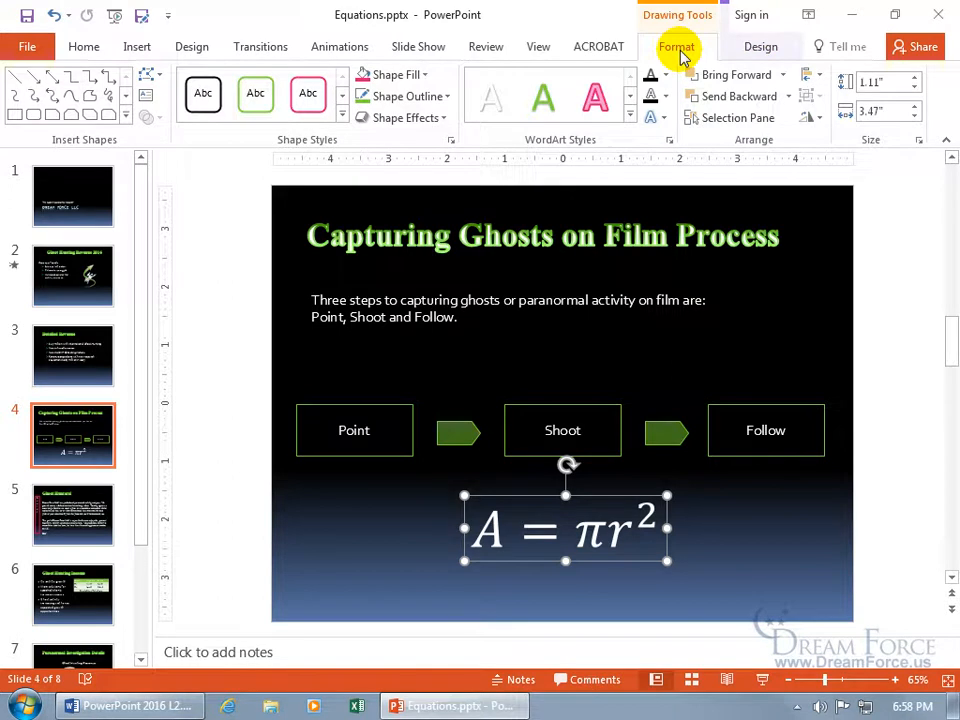
mouse_move(548, 139)
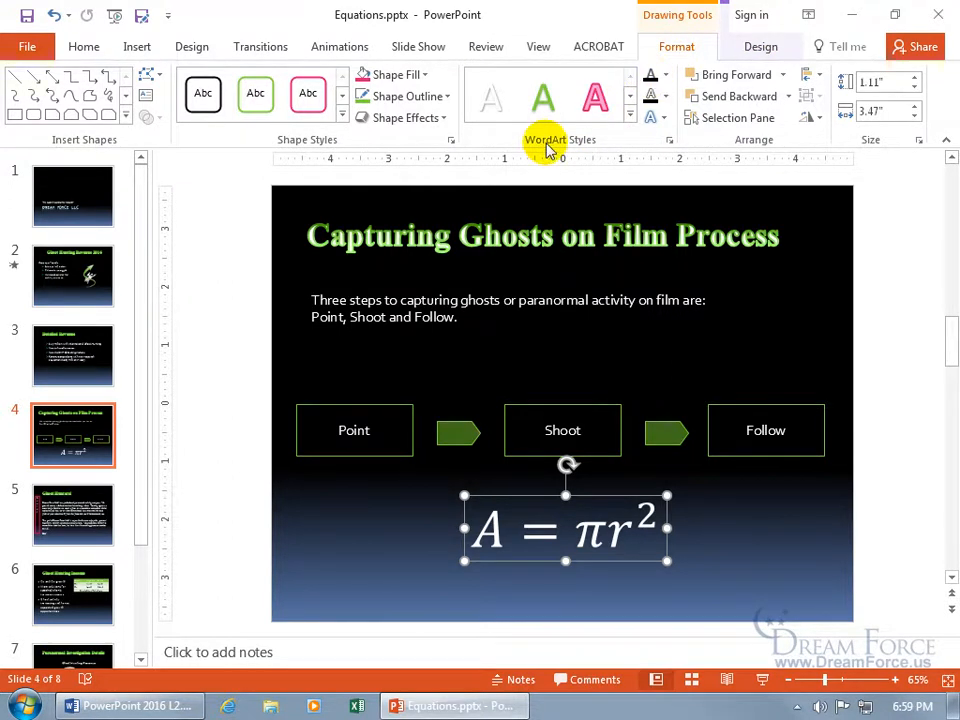
mouse_move(419, 356)
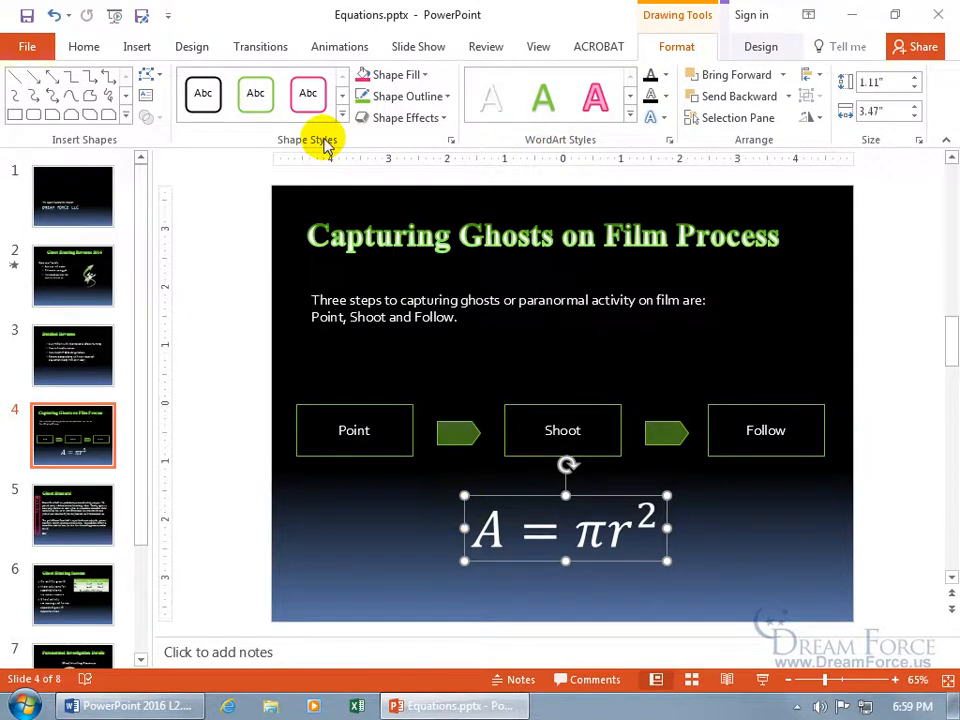
mouse_move(555, 147)
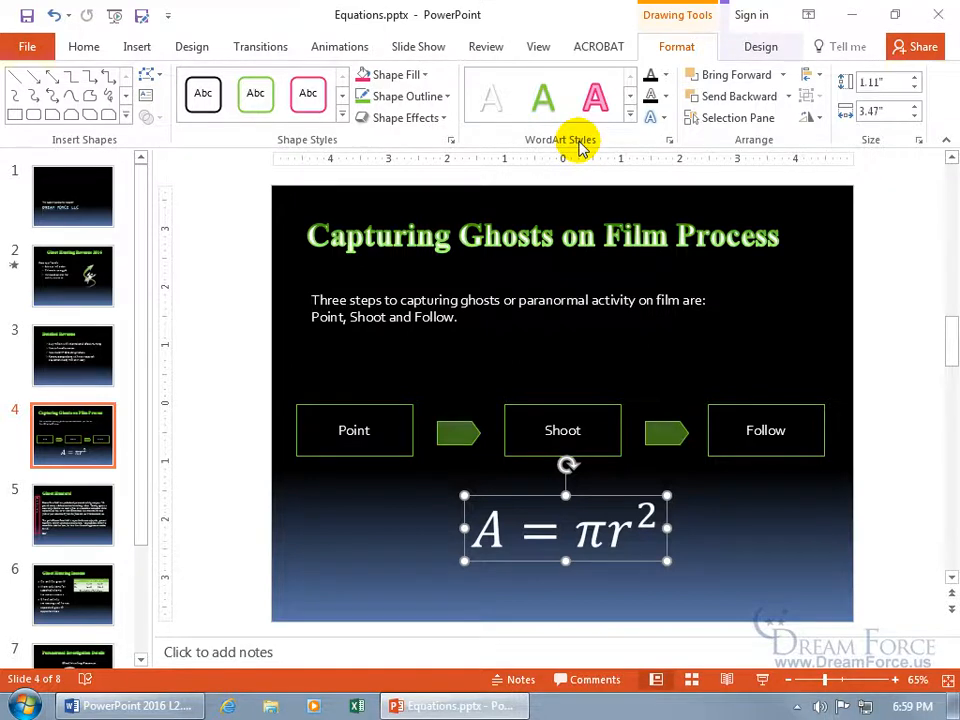
left_click(761, 46)
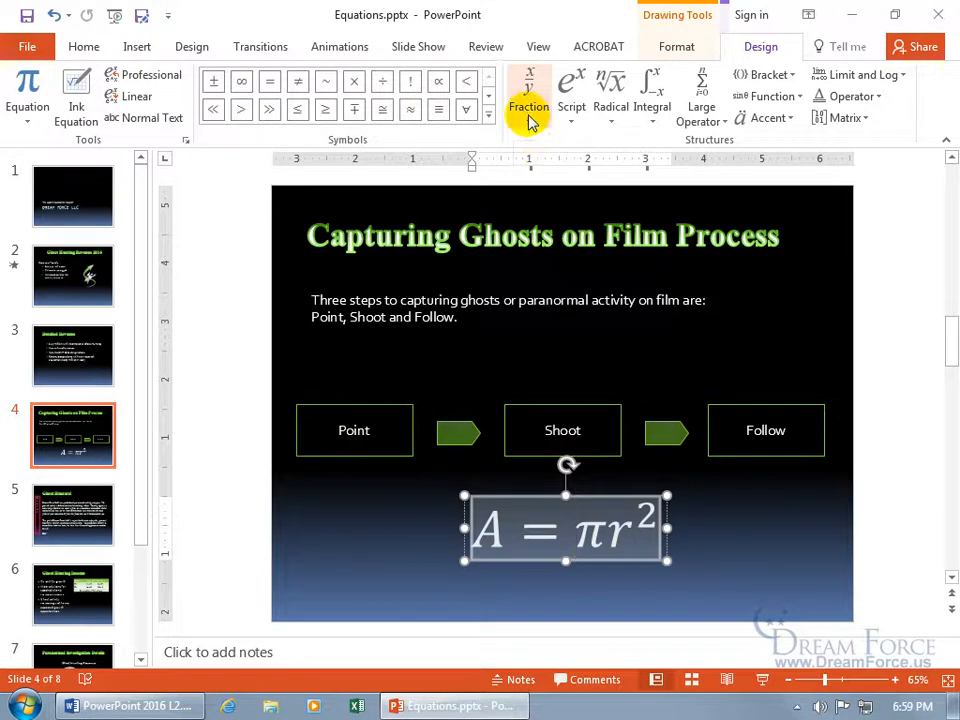
- Add a Stacked Fraction of P − Mq over 2 to the equation
left_click(528, 106)
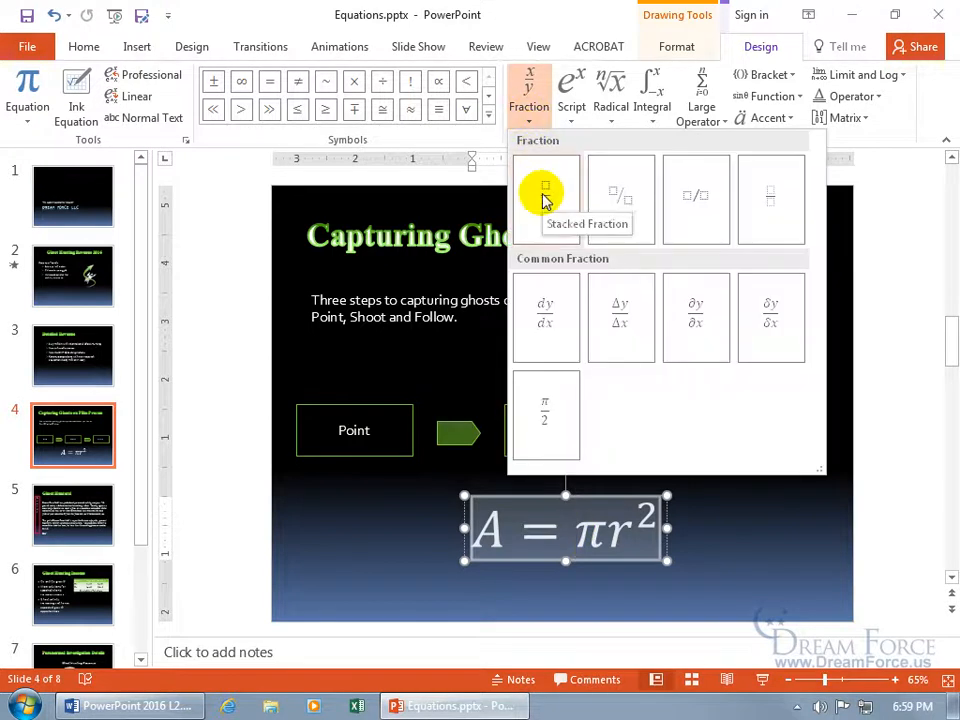
left_click(545, 190)
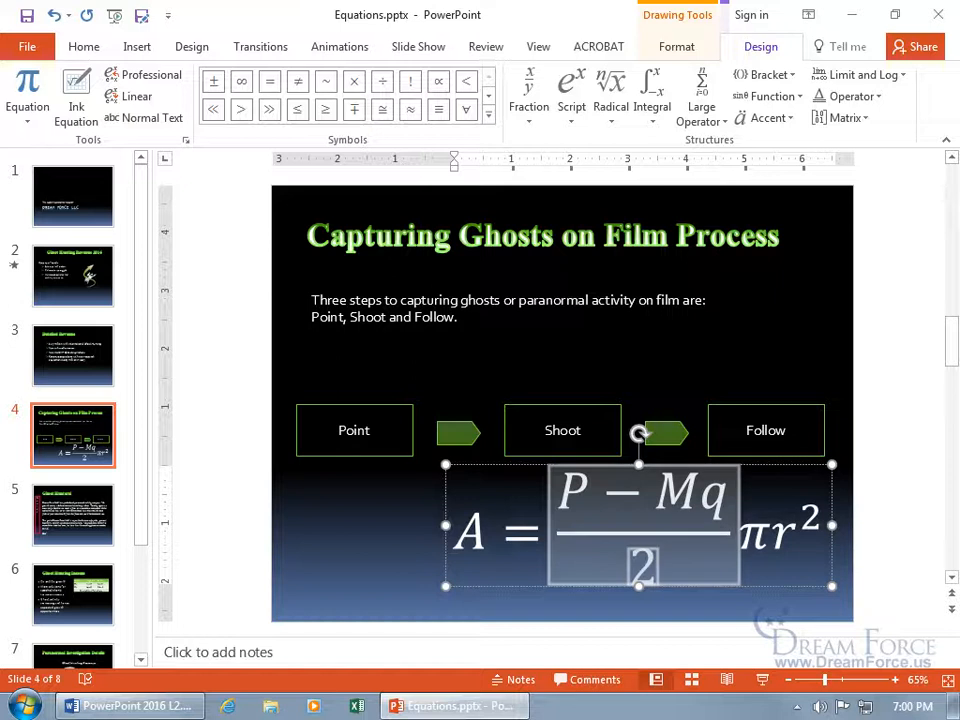
mouse_move(397, 525)
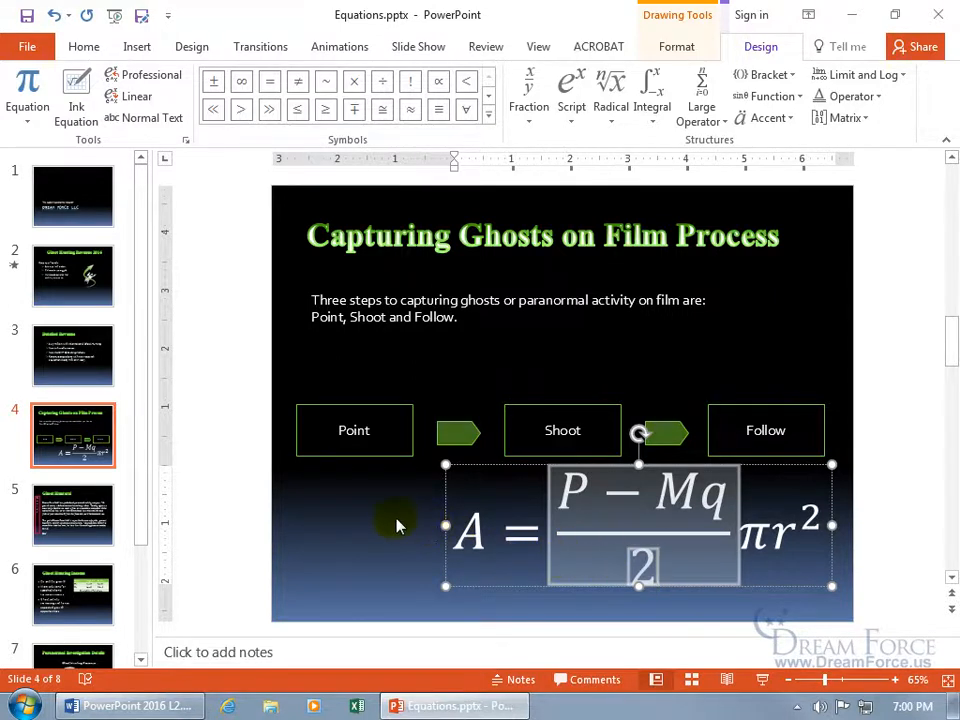
- Deselect the A = (P − Mq)/2 πr² equation, then select it again
left_click(548, 185)
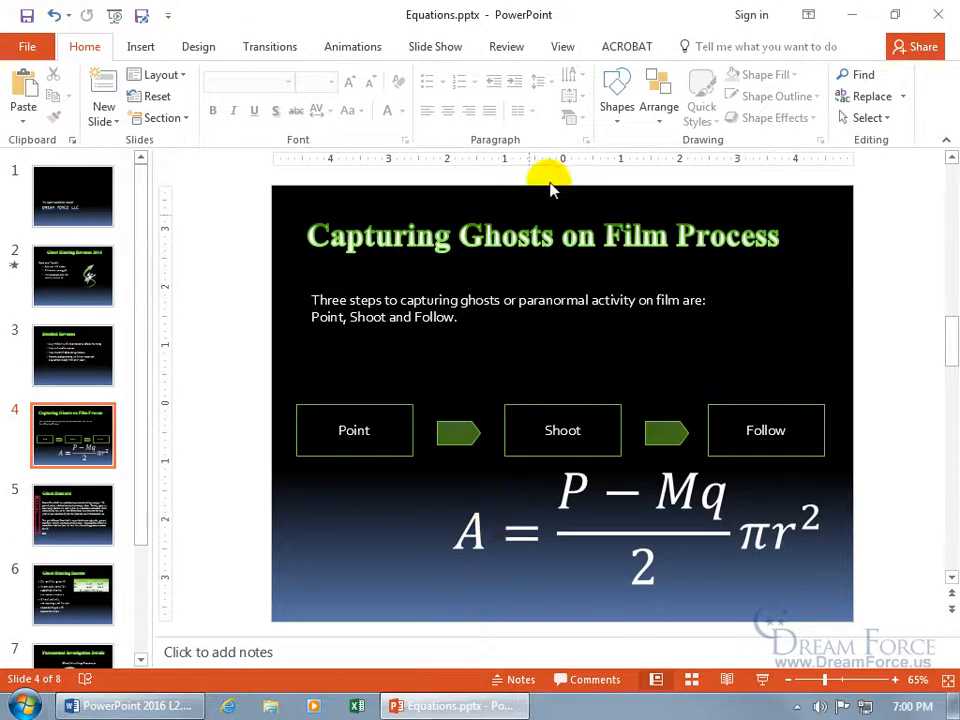
mouse_move(702, 95)
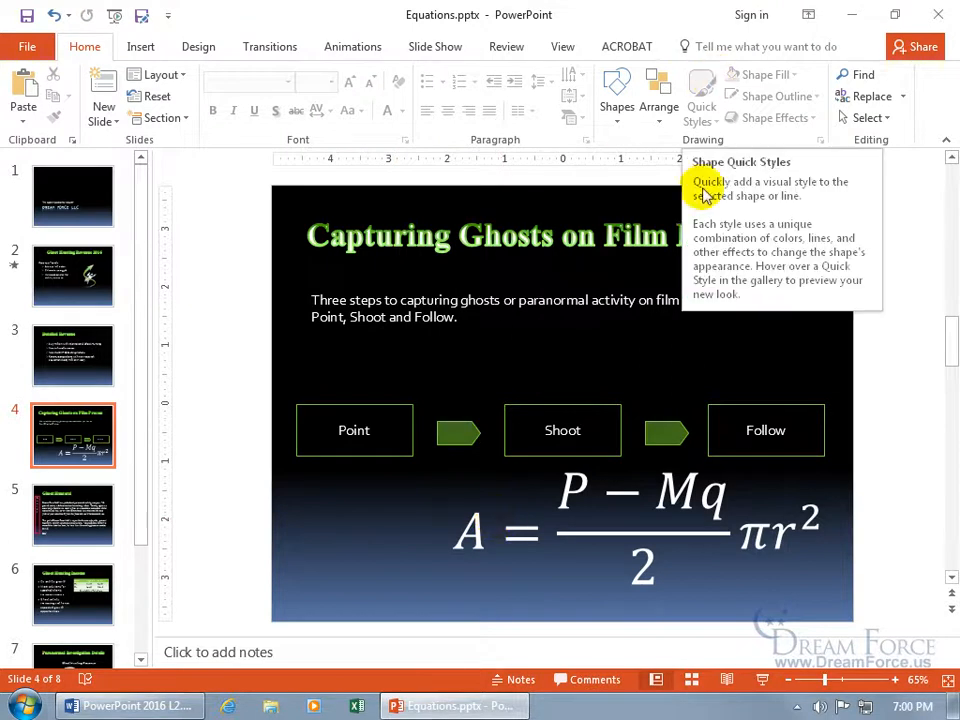
left_click(640, 525)
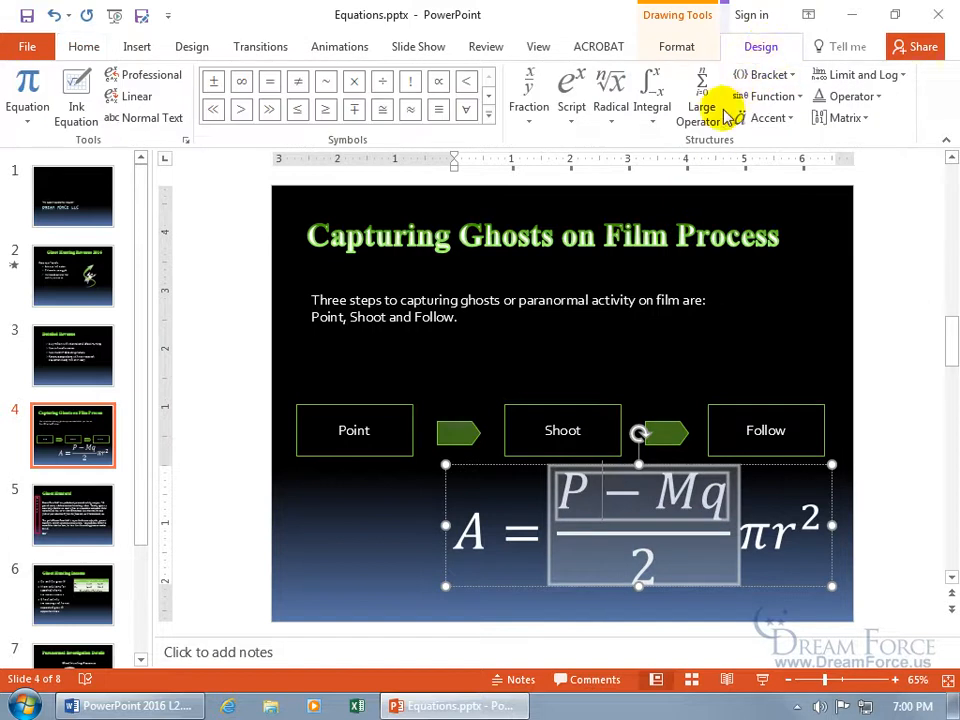
mouse_move(524, 466)
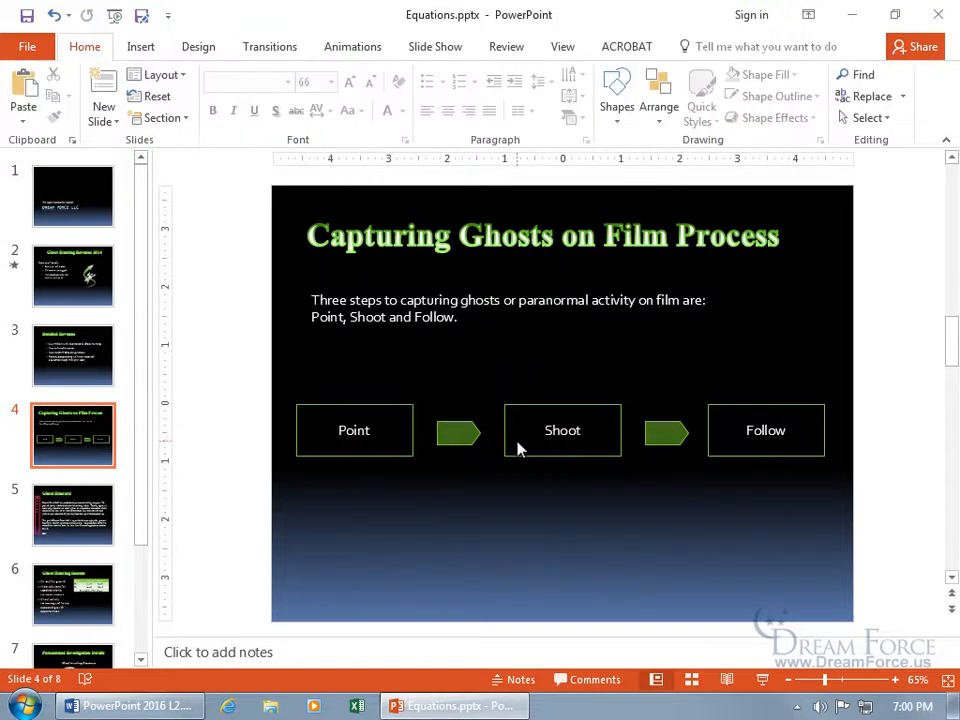
left_click(140, 46)
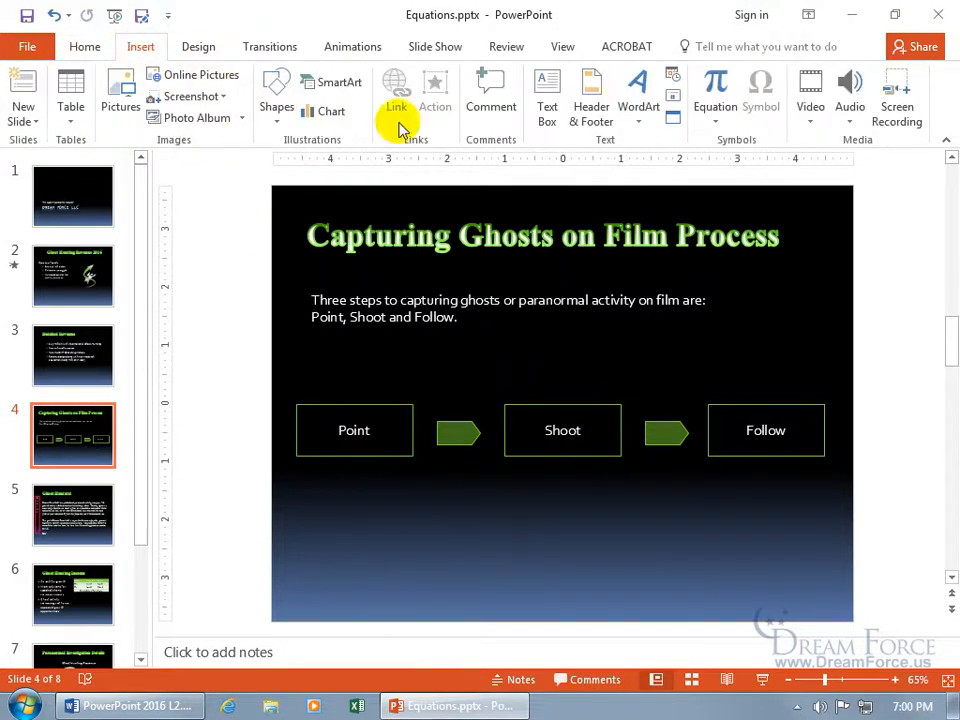
left_click(715, 95)
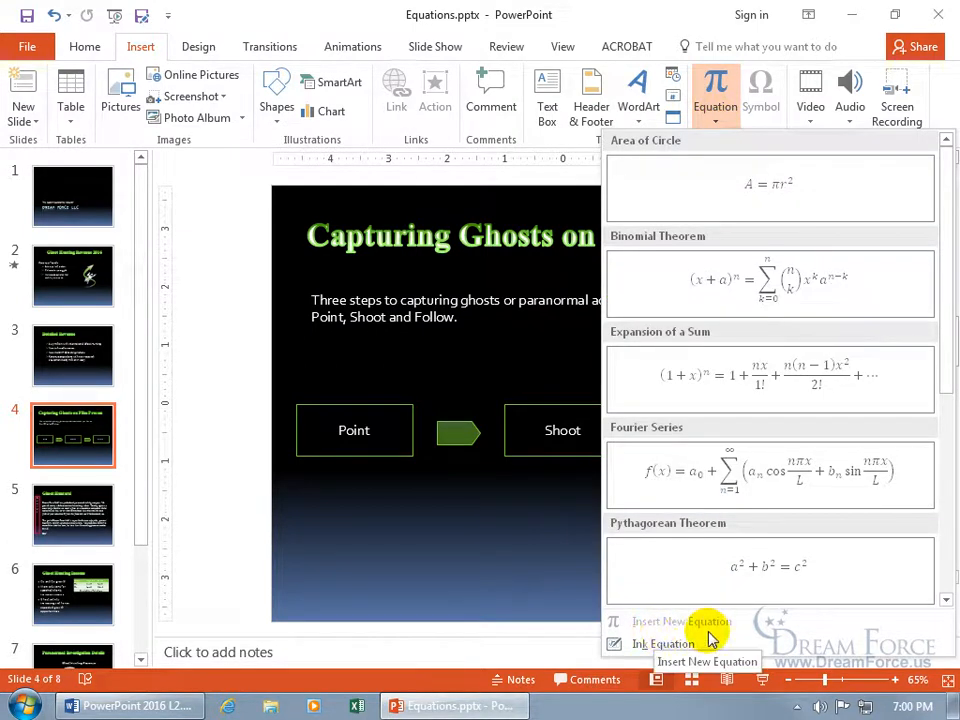
mouse_move(589, 597)
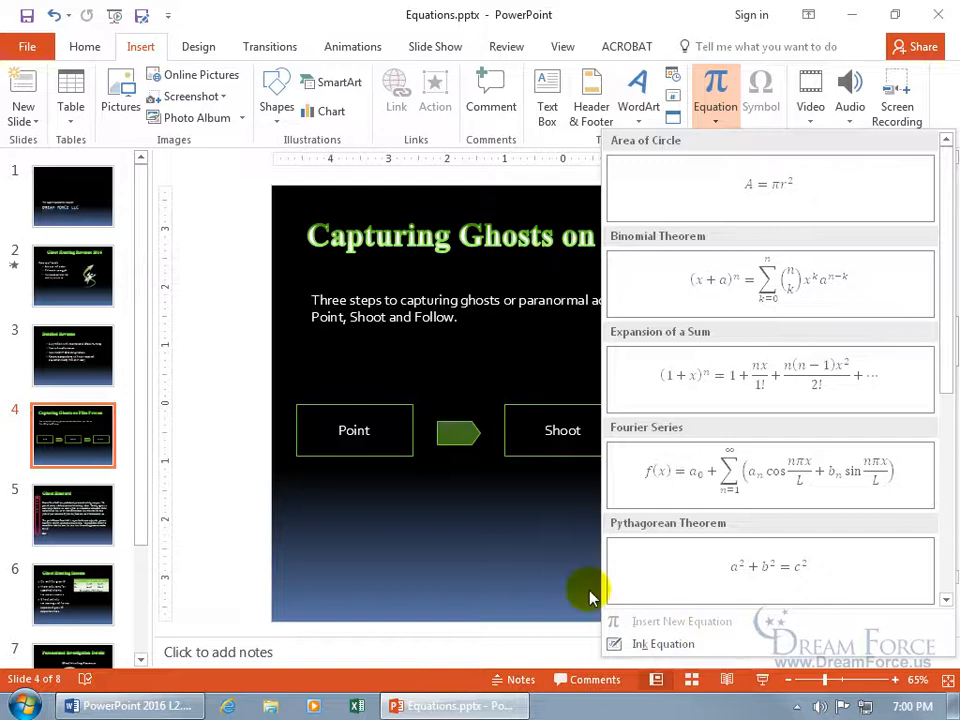
left_click(508, 525)
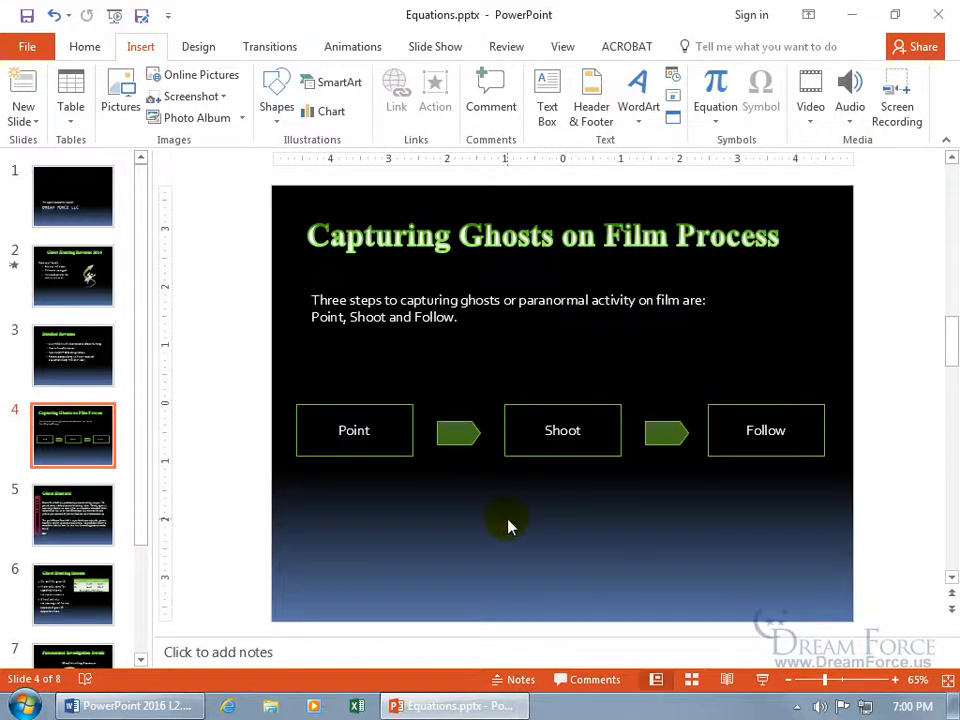
mouse_move(190, 96)
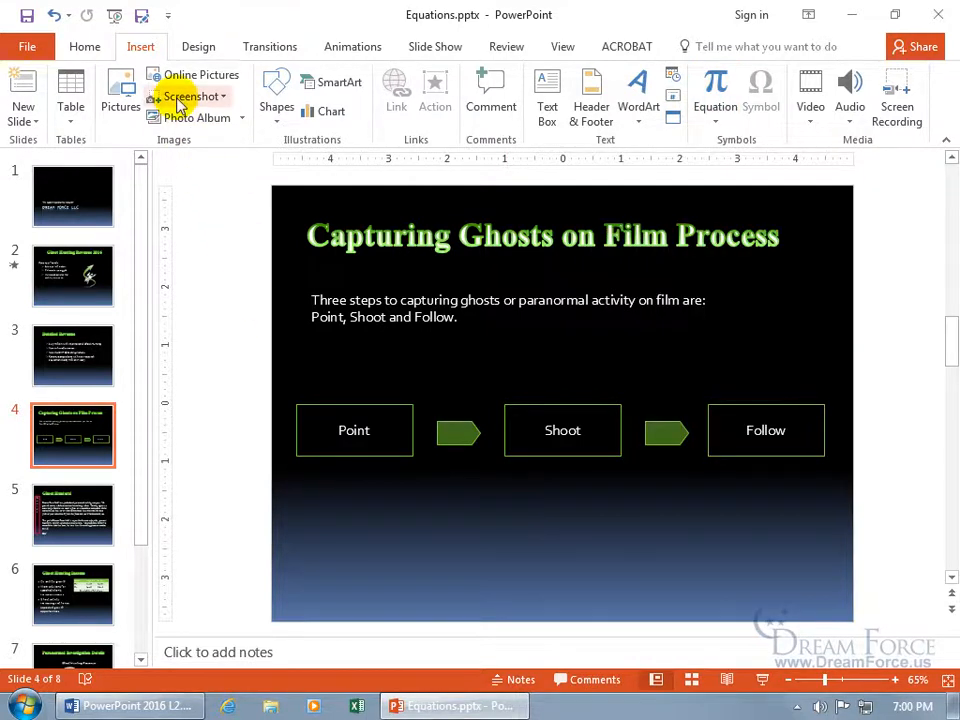
mouse_move(546, 95)
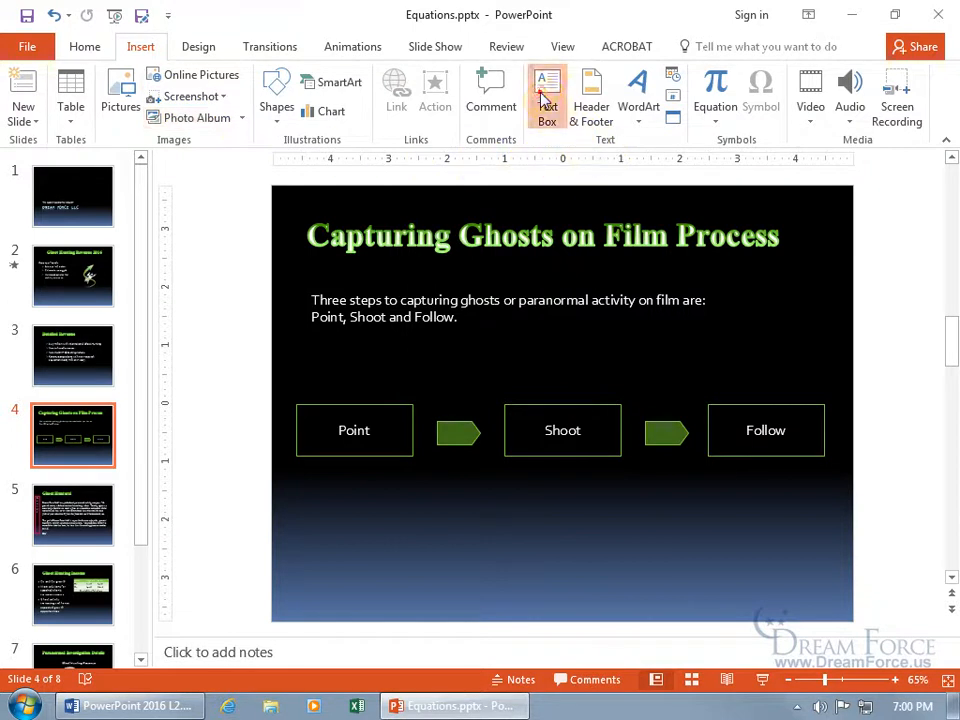
- Draw an empty text box below the Shoot box and open the built-in equation gallery
left_click(547, 95)
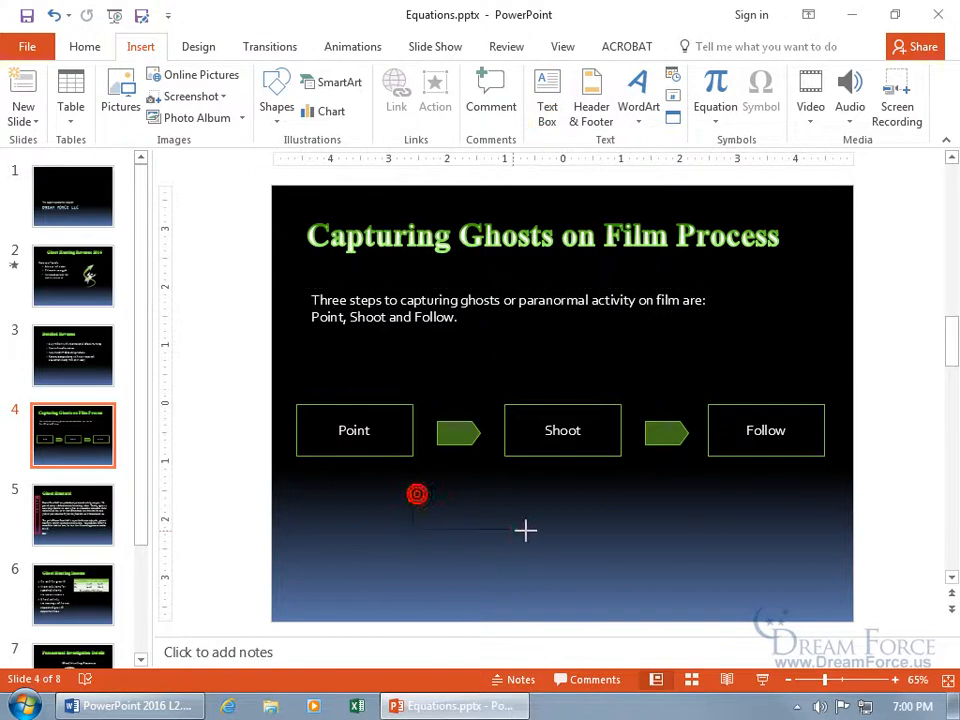
left_click_drag(417, 494, 698, 545)
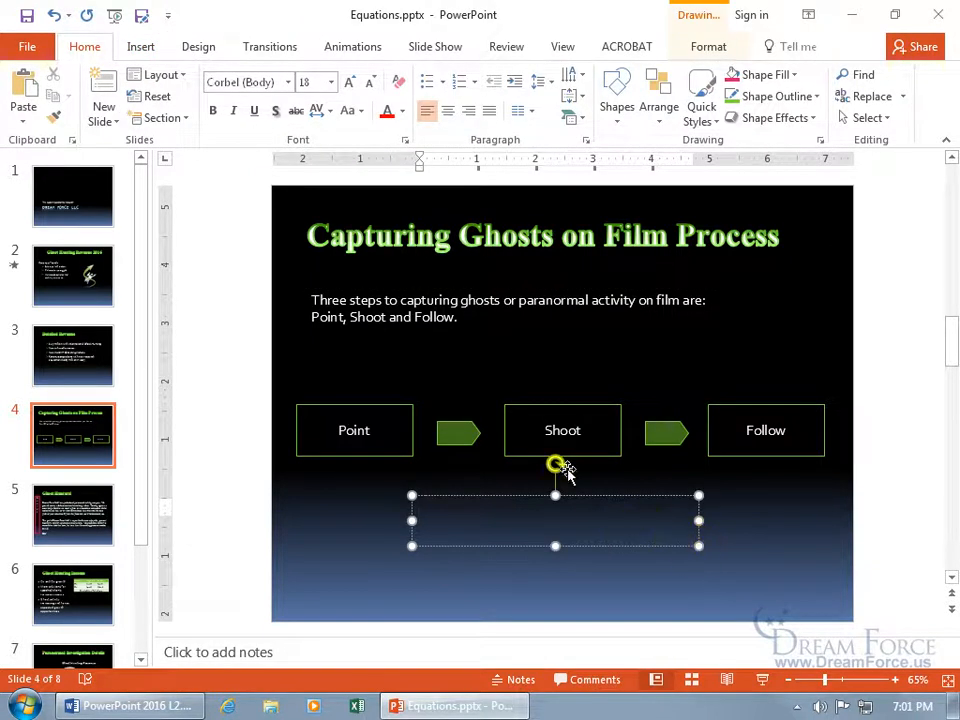
left_click(140, 46)
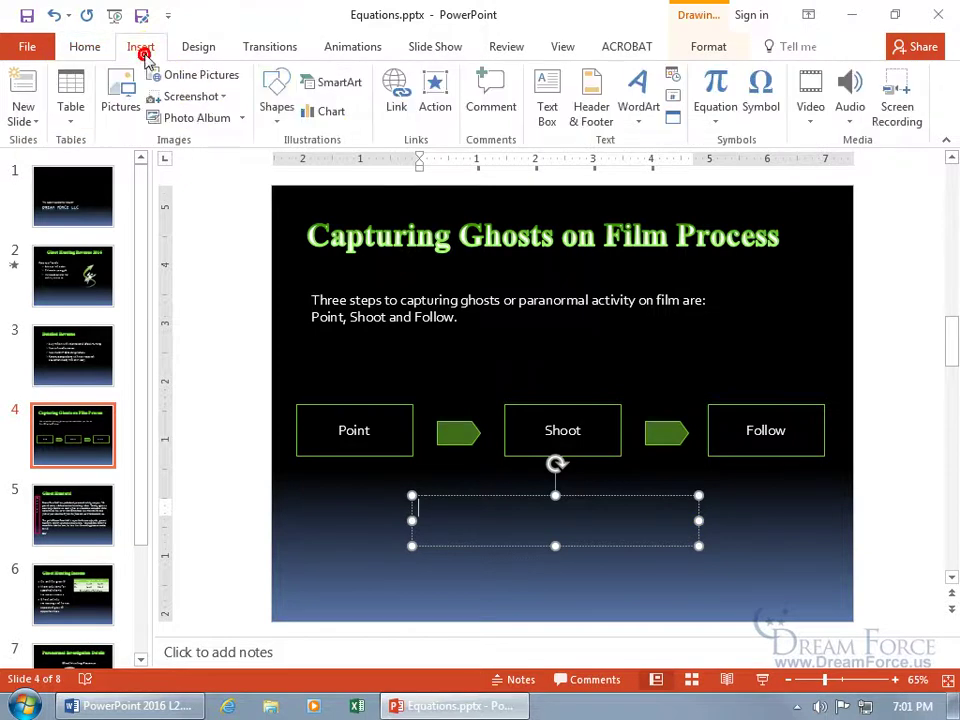
left_click(715, 95)
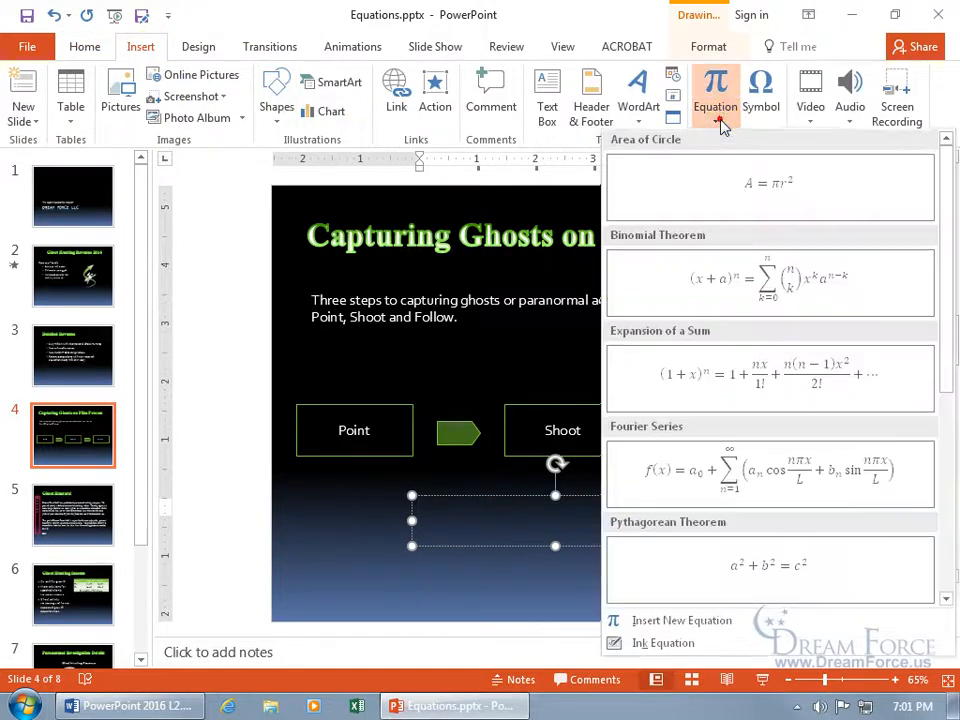
mouse_move(682, 621)
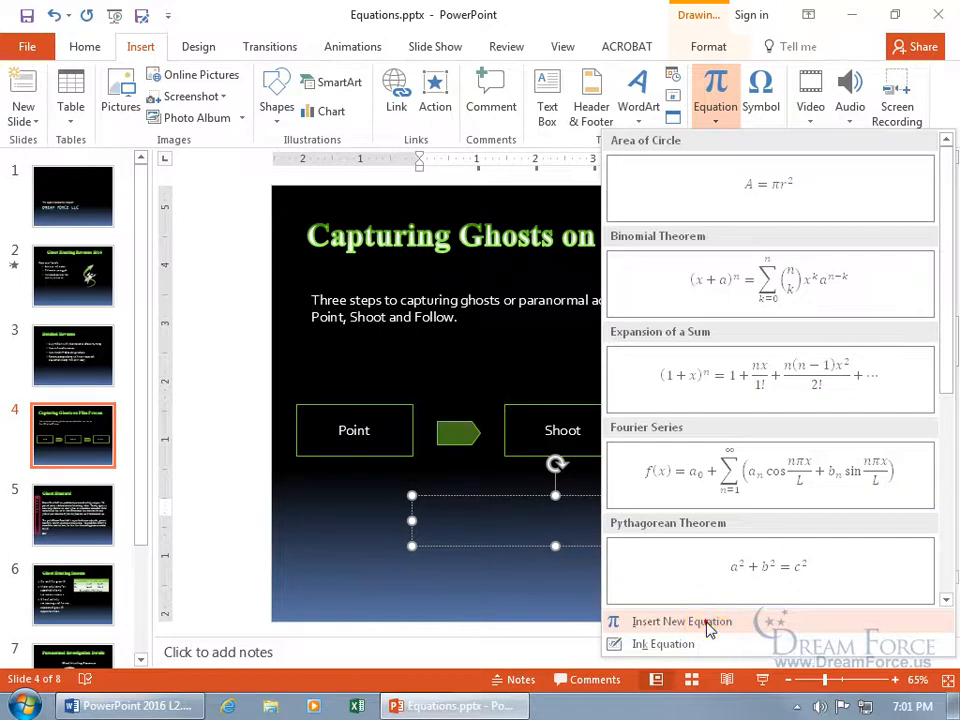
- Start a new blank equation holding the letter A and increase its font size
left_click(681, 621)
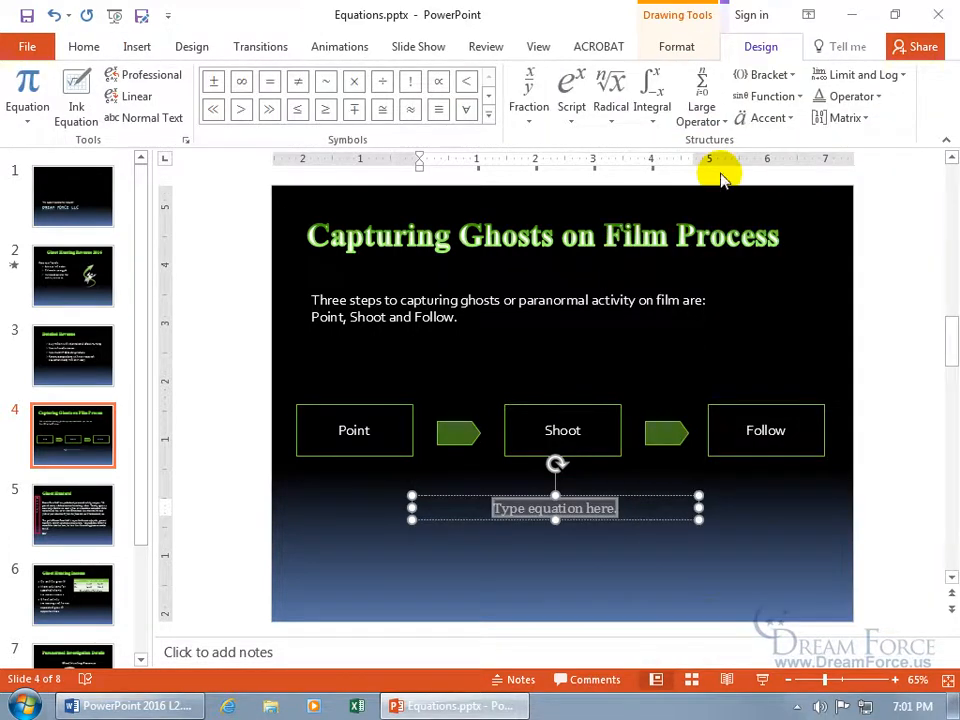
mouse_move(670, 178)
type("A =")
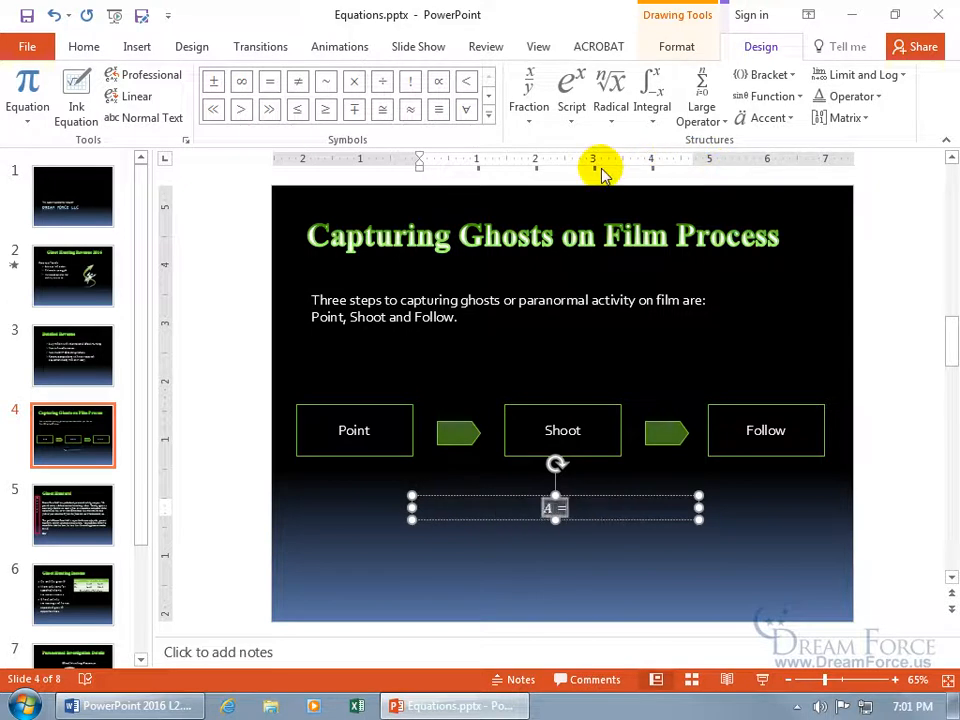
mouse_move(617, 390)
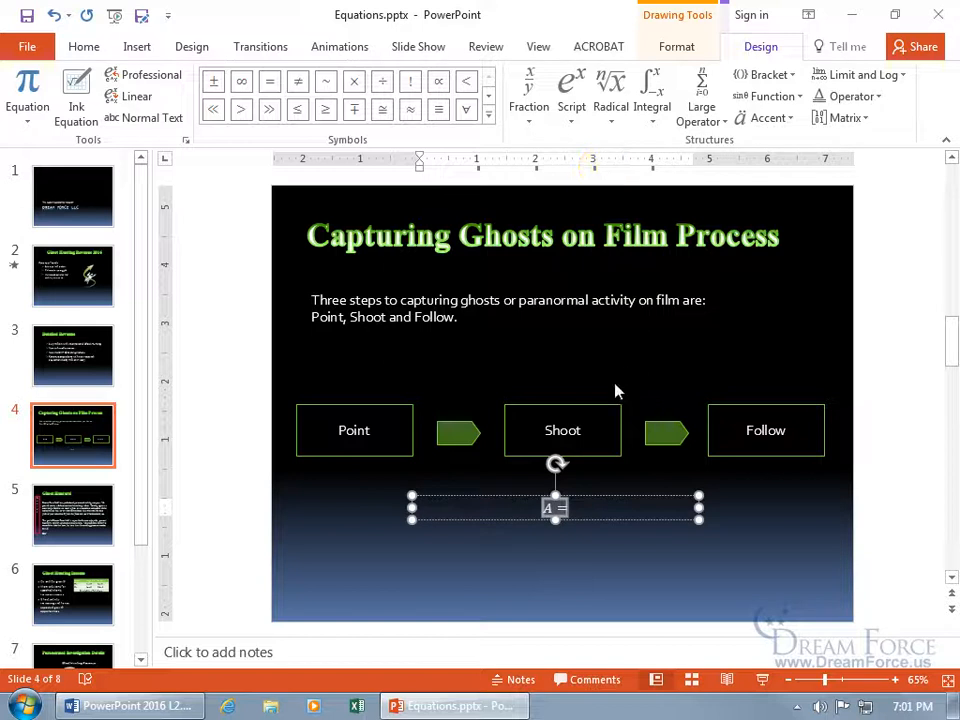
left_click(554, 507)
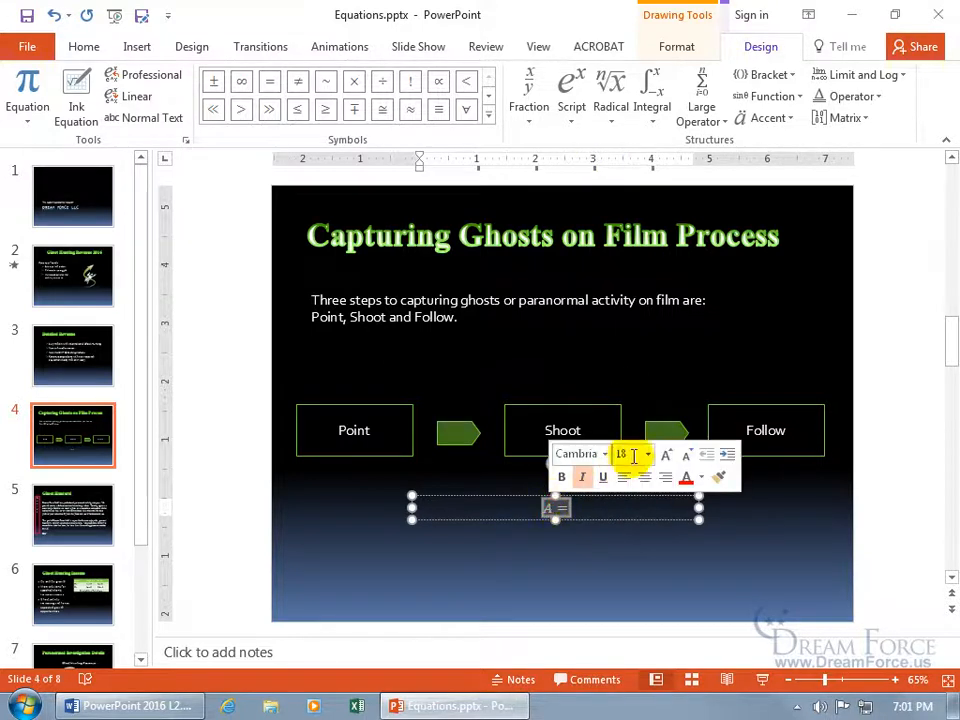
left_click(647, 454)
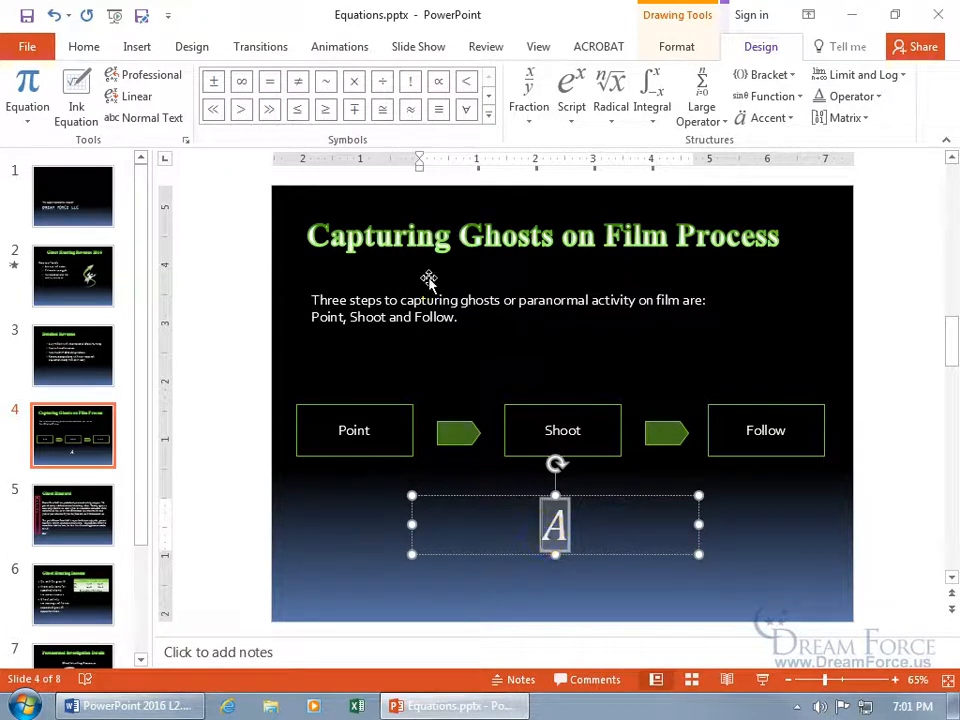
- Add an equals sign after the A in the equation
left_click(269, 81)
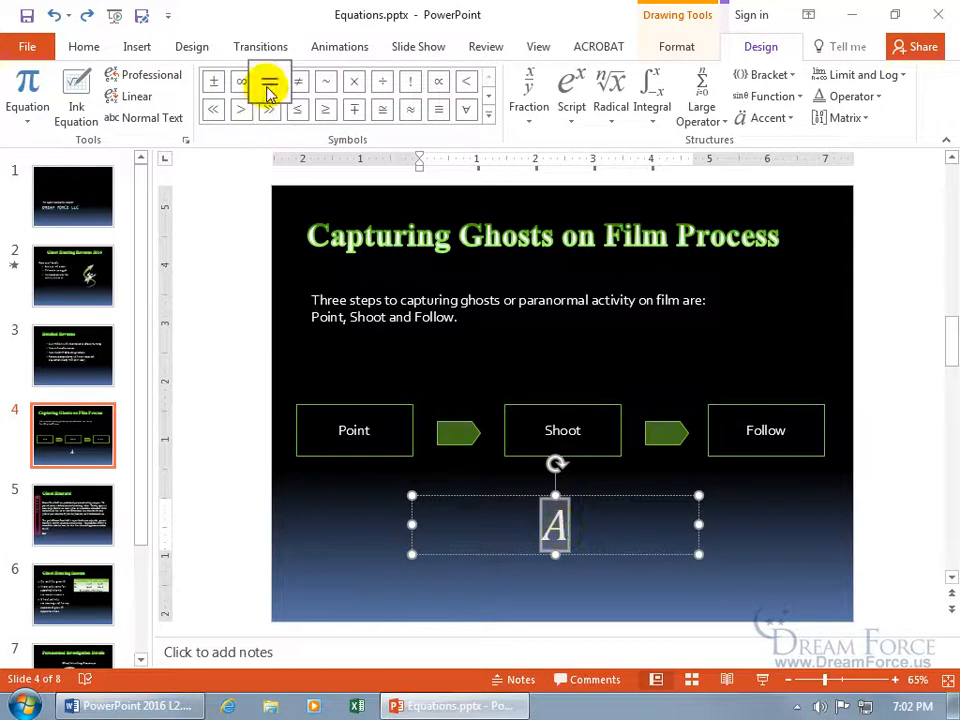
left_click(269, 81)
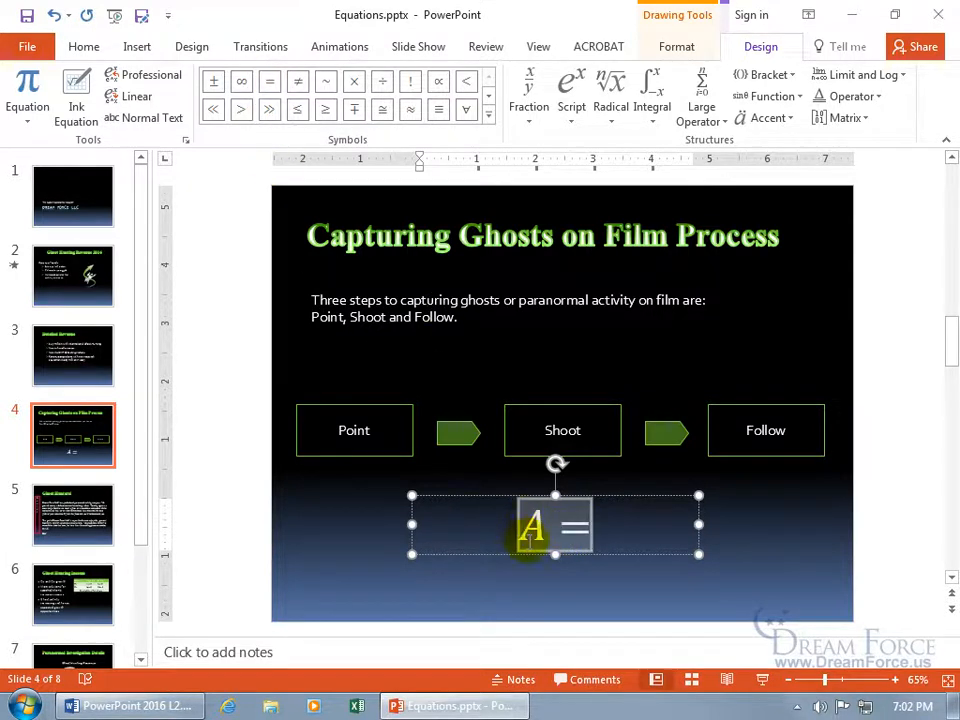
left_click(595, 535)
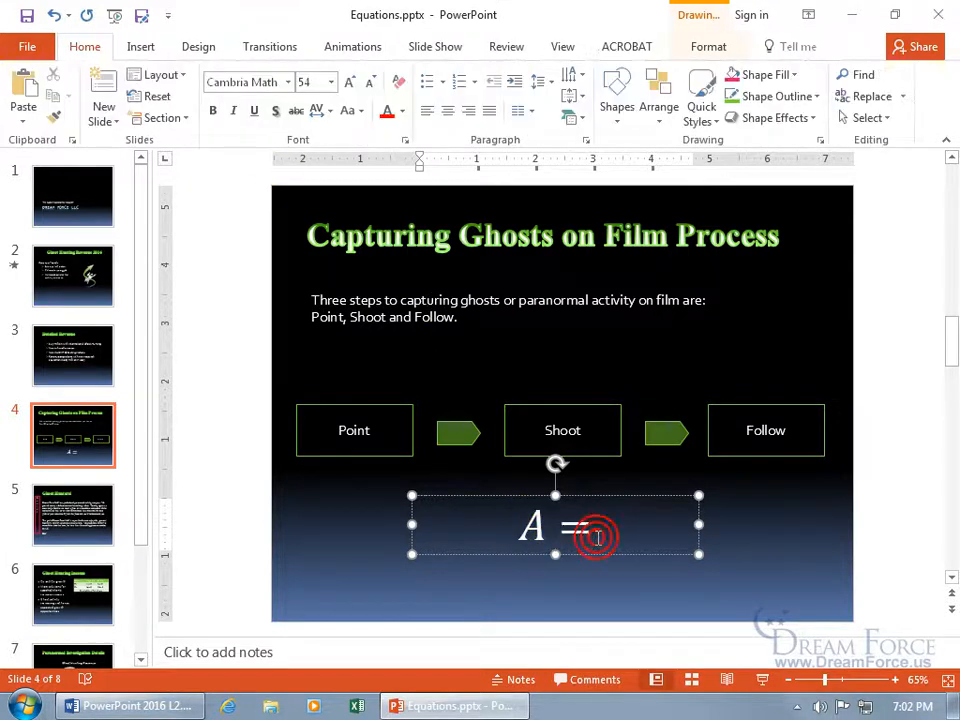
mouse_move(760, 74)
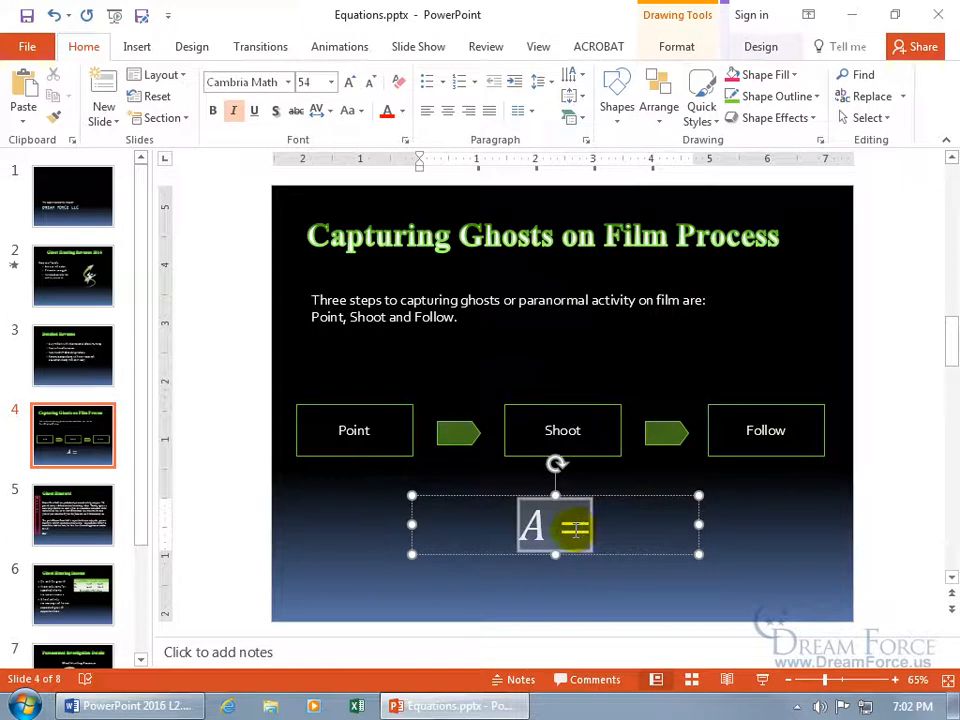
mouse_move(778, 117)
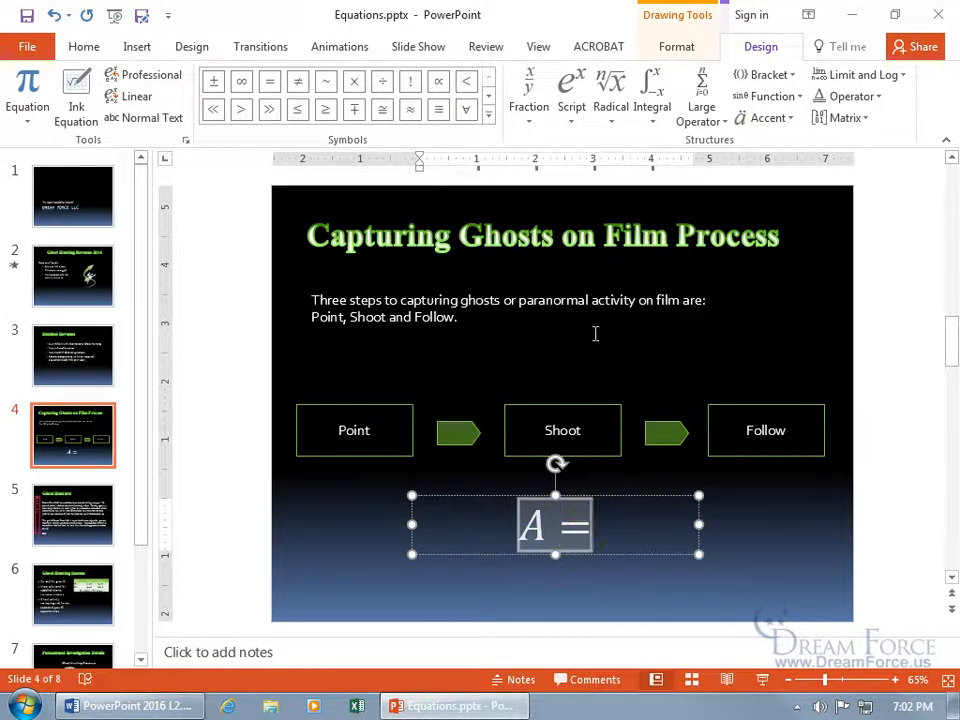
mouse_move(624, 418)
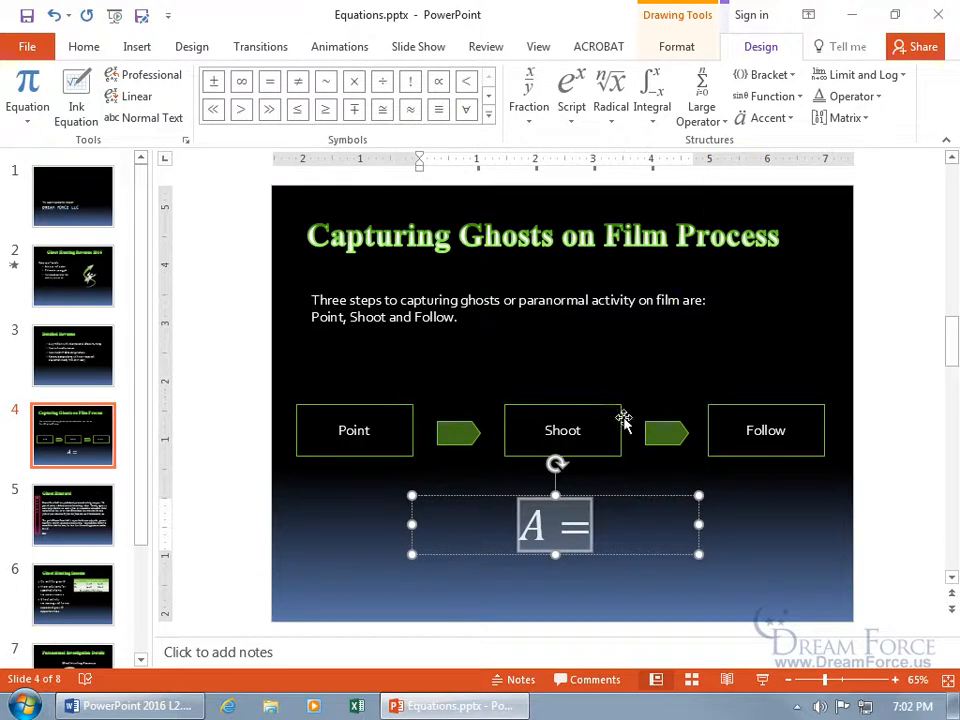
- Add a stacked fraction 1 over 4 followed by a plus sign
left_click(529, 90)
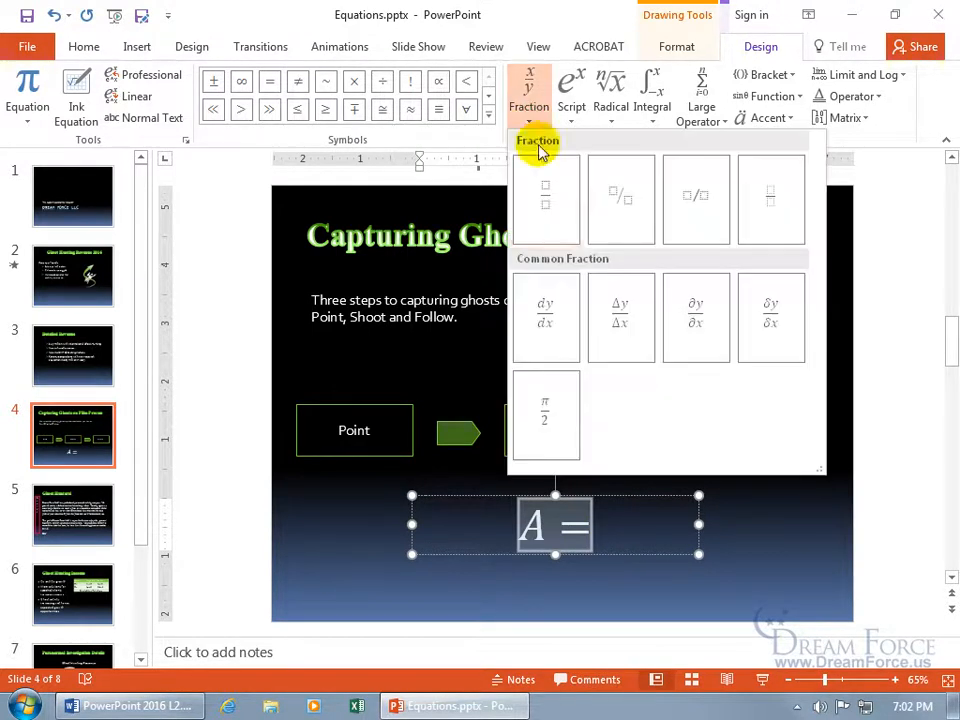
left_click(545, 195)
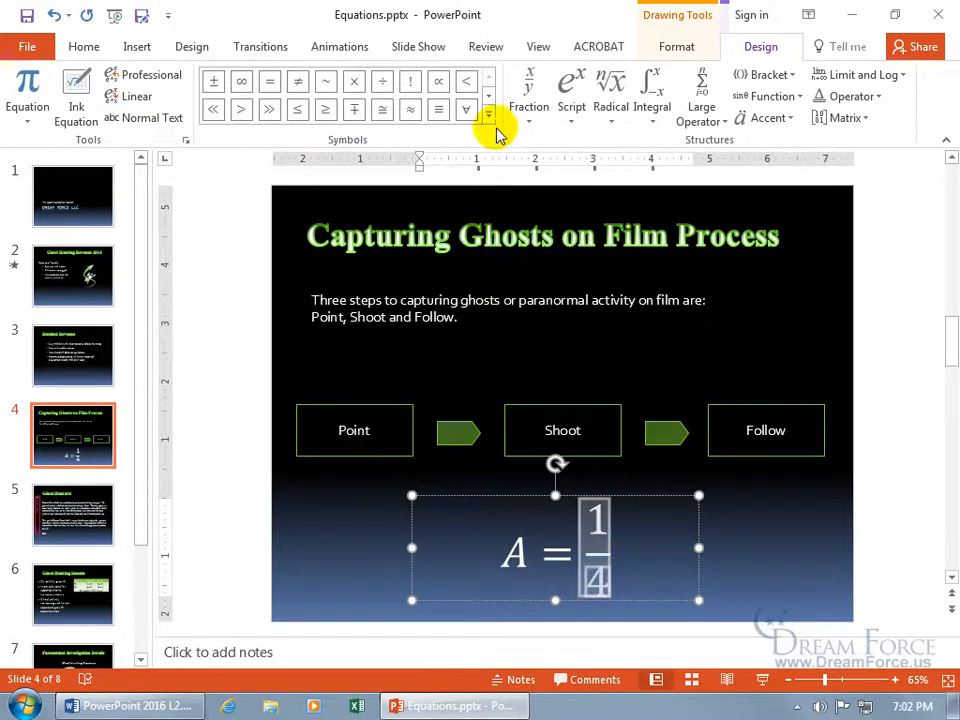
left_click(488, 130)
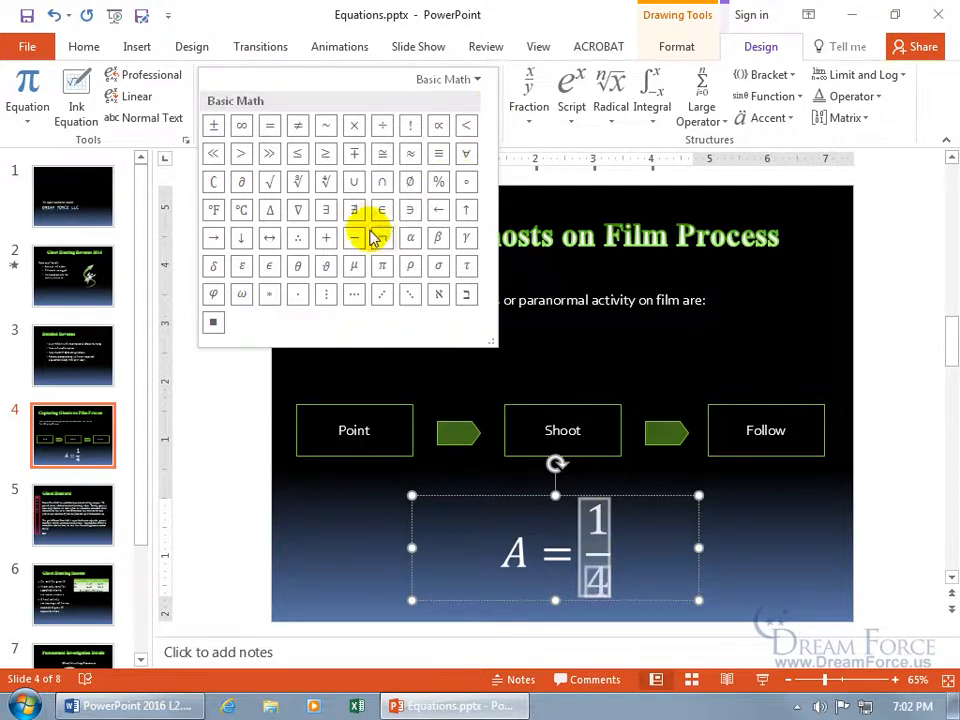
left_click(354, 237)
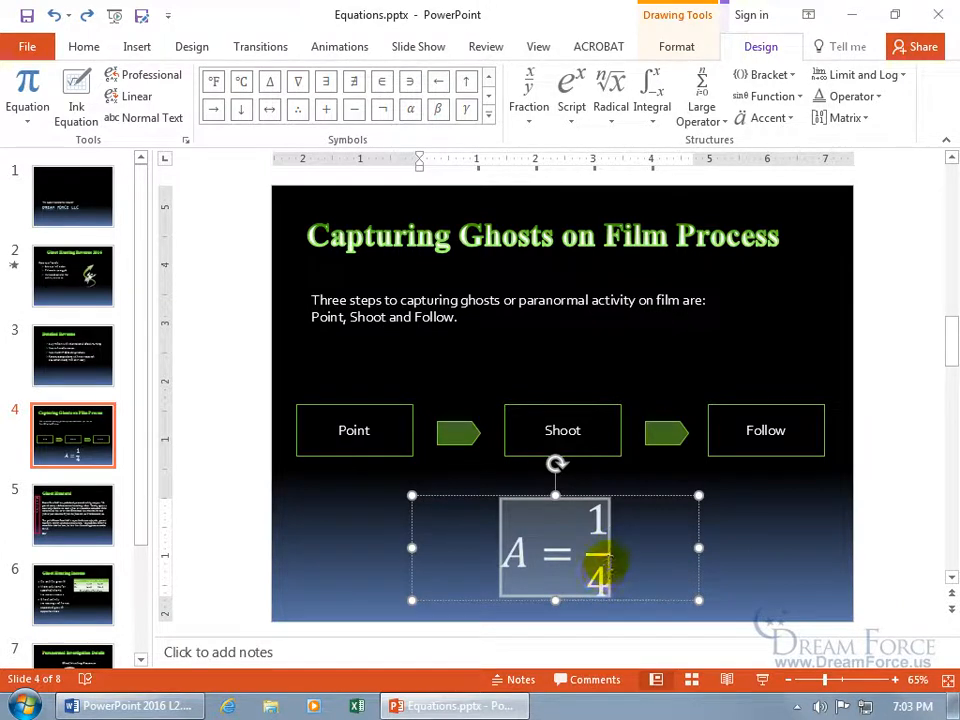
left_click(490, 113)
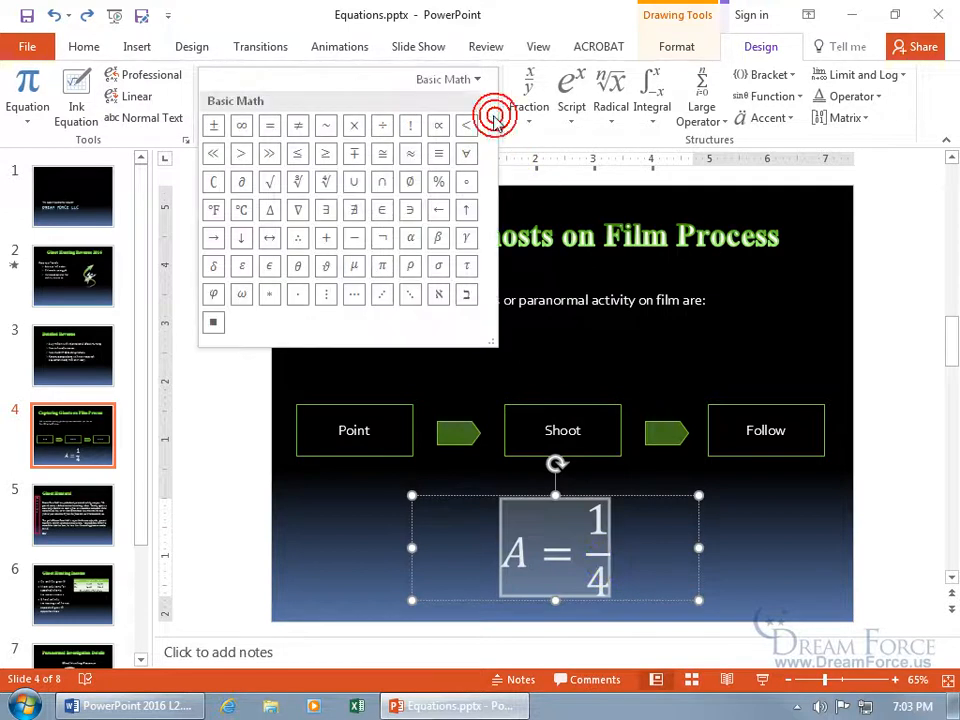
left_click(325, 237)
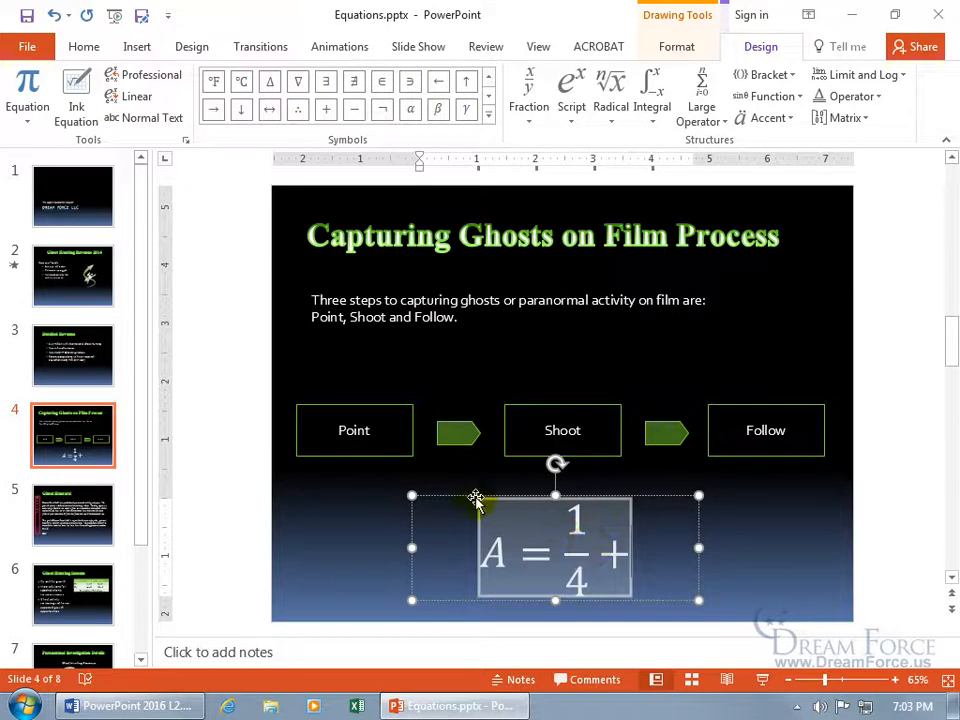
- Delete the unfinished A = 1/4 + equation and return to the Insert tab
key("delete")
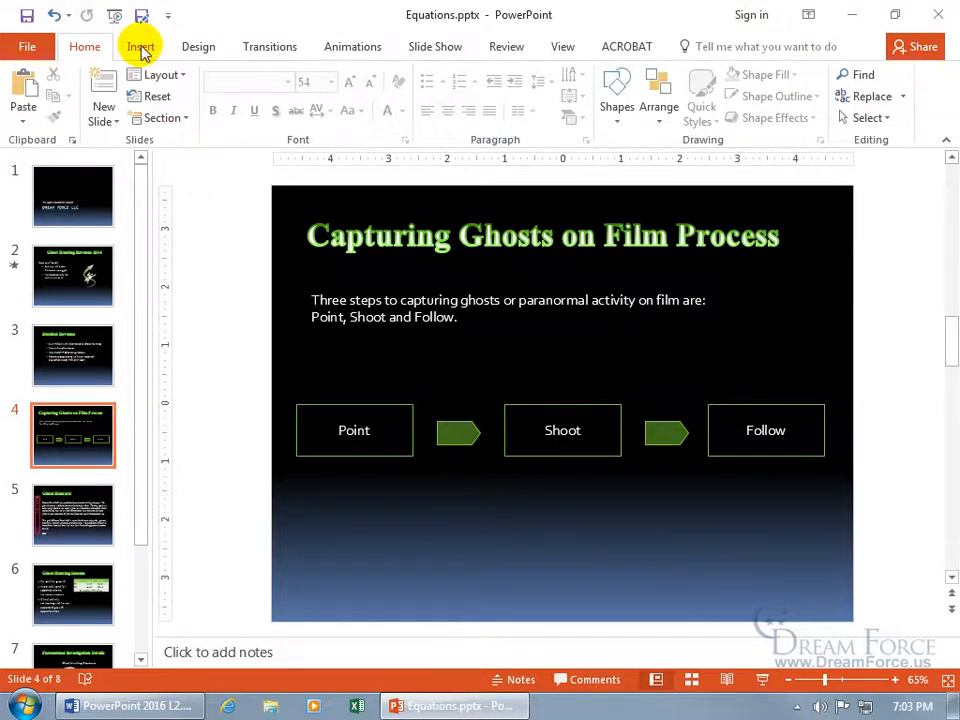
left_click(140, 46)
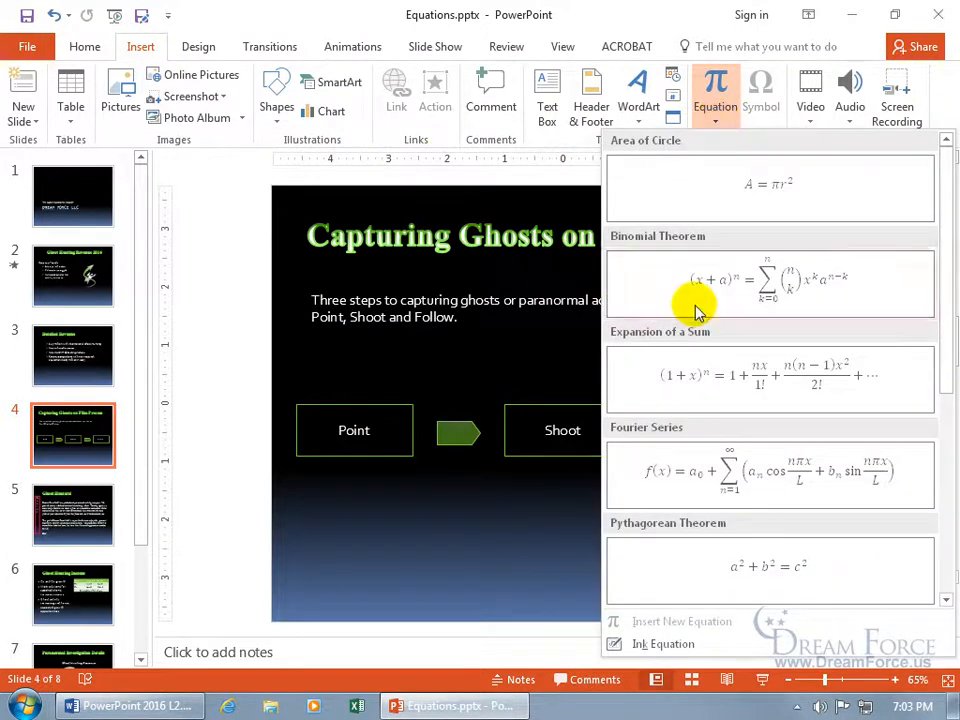
mouse_move(663, 643)
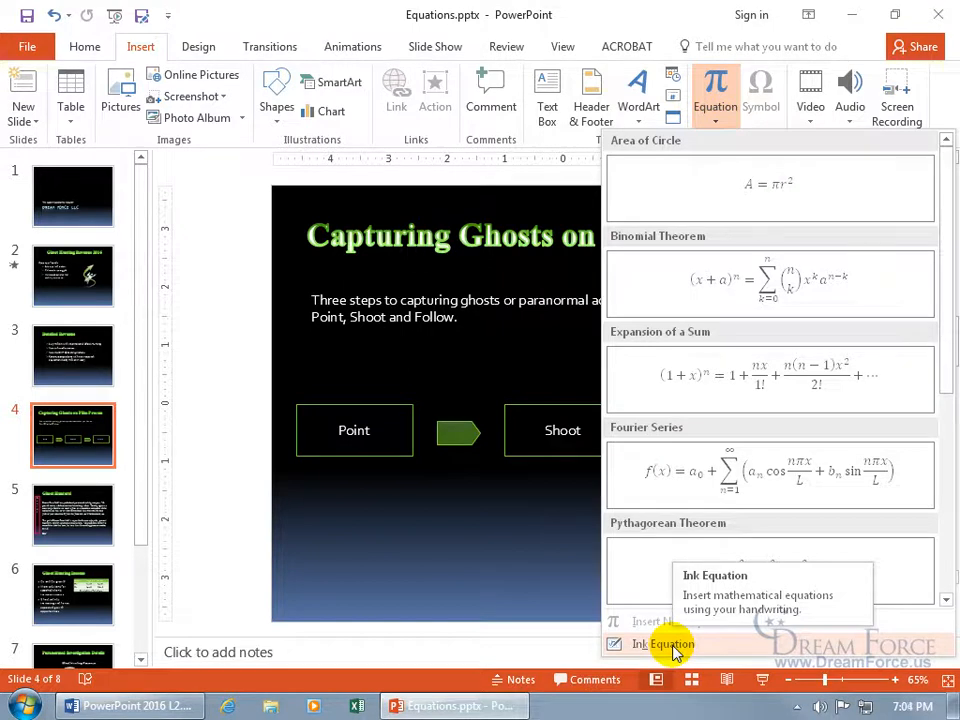
- Handwrite 1/2 − 1/4 = 1/4 in the Math Input Control, trying Erase and Select and Correct
left_click(662, 643)
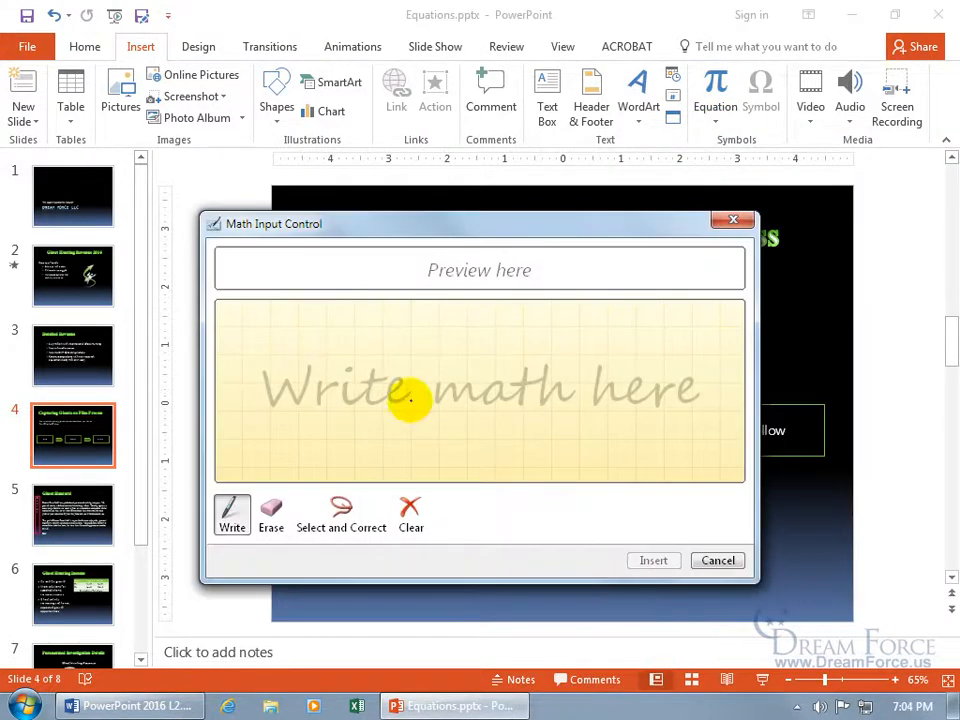
mouse_move(294, 331)
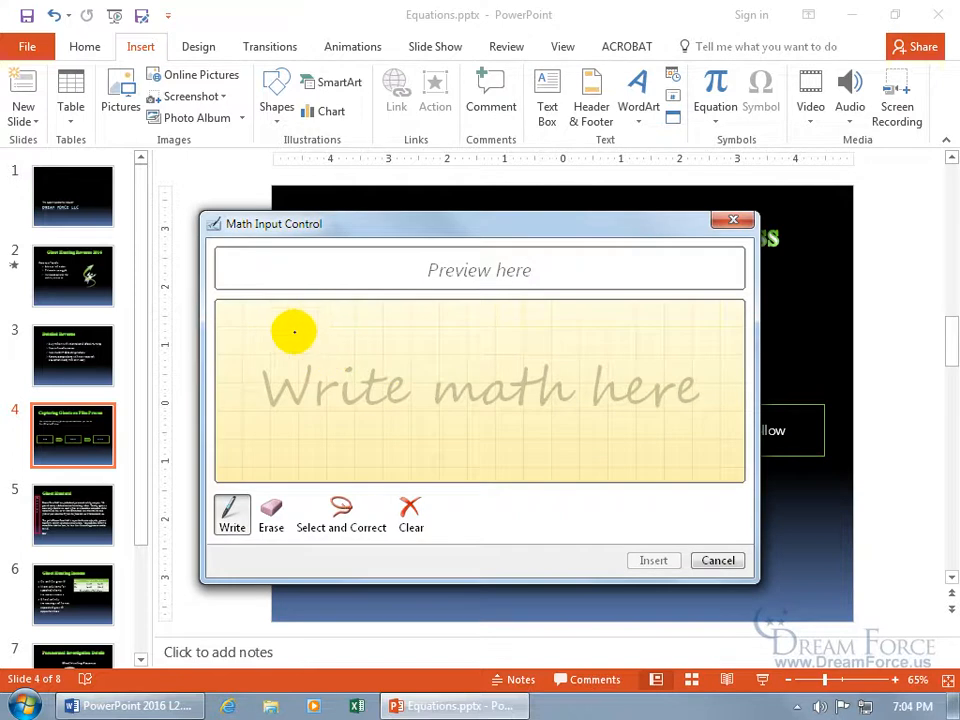
left_click_drag(295, 331, 295, 371)
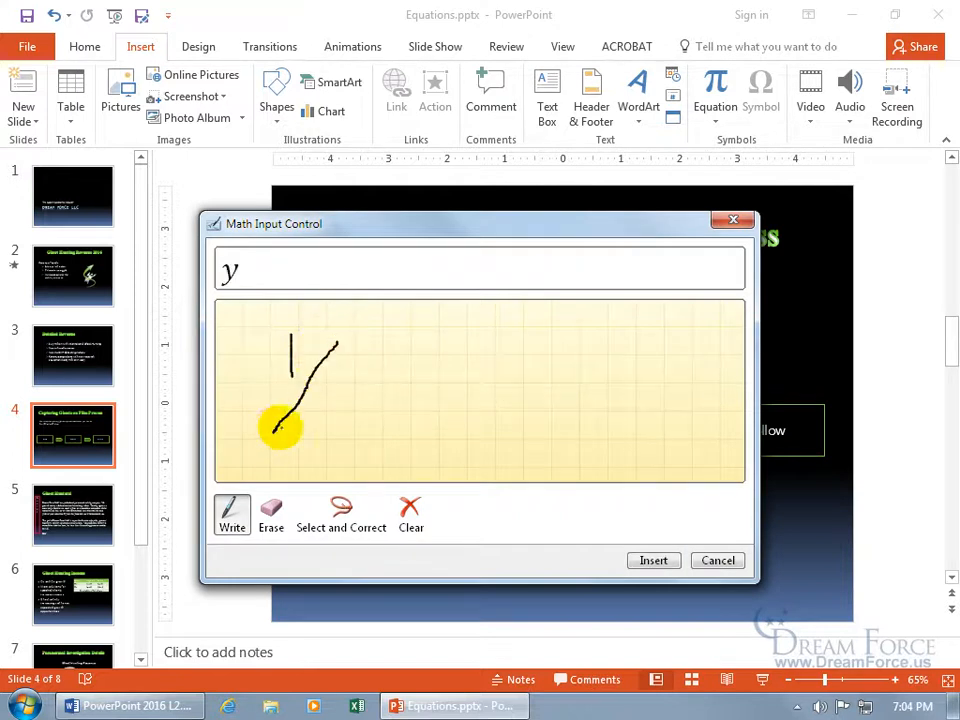
left_click_drag(280, 425, 345, 430)
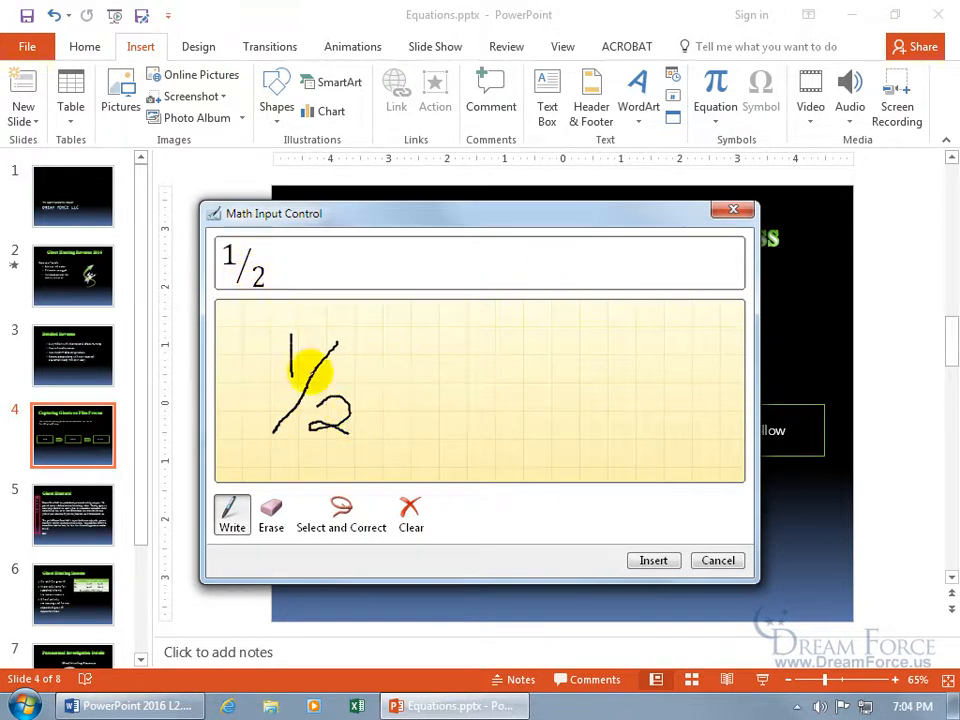
mouse_move(383, 385)
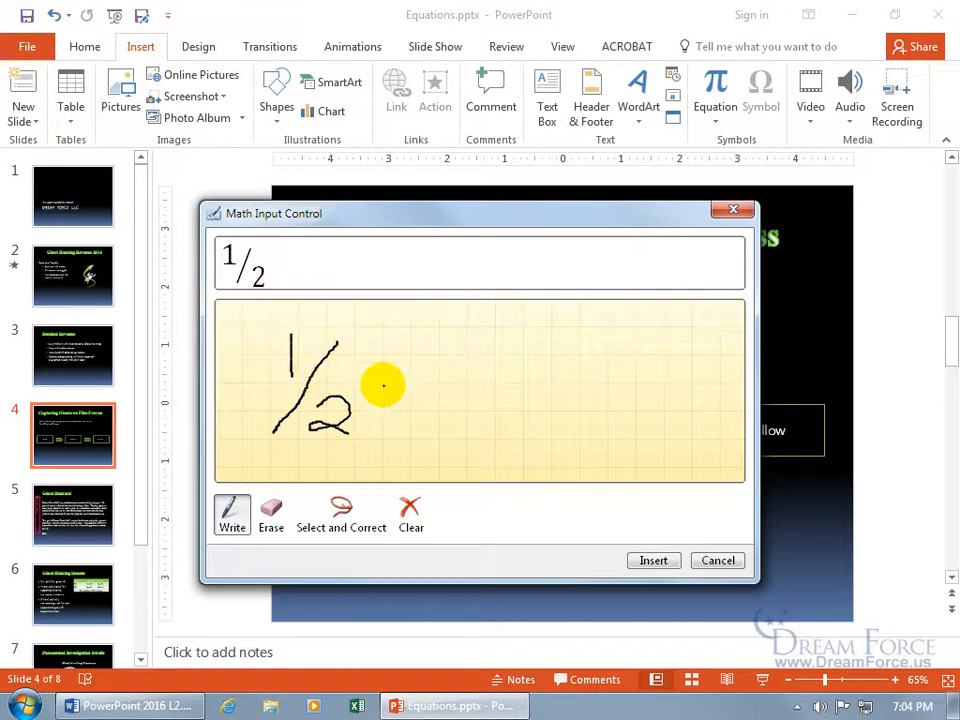
left_click_drag(390, 390, 435, 390)
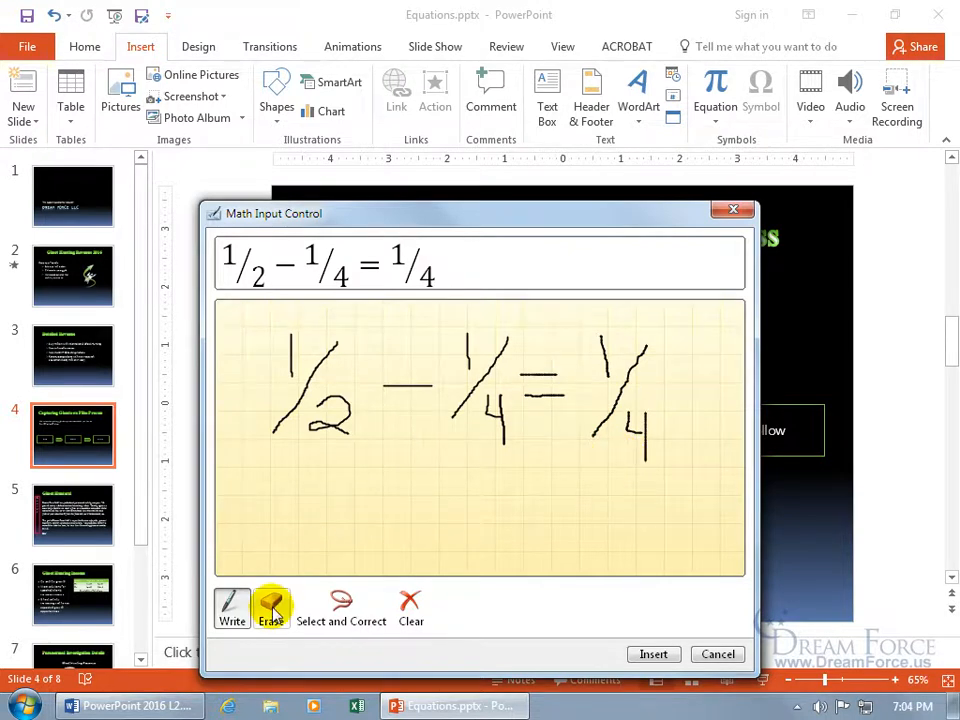
left_click(341, 607)
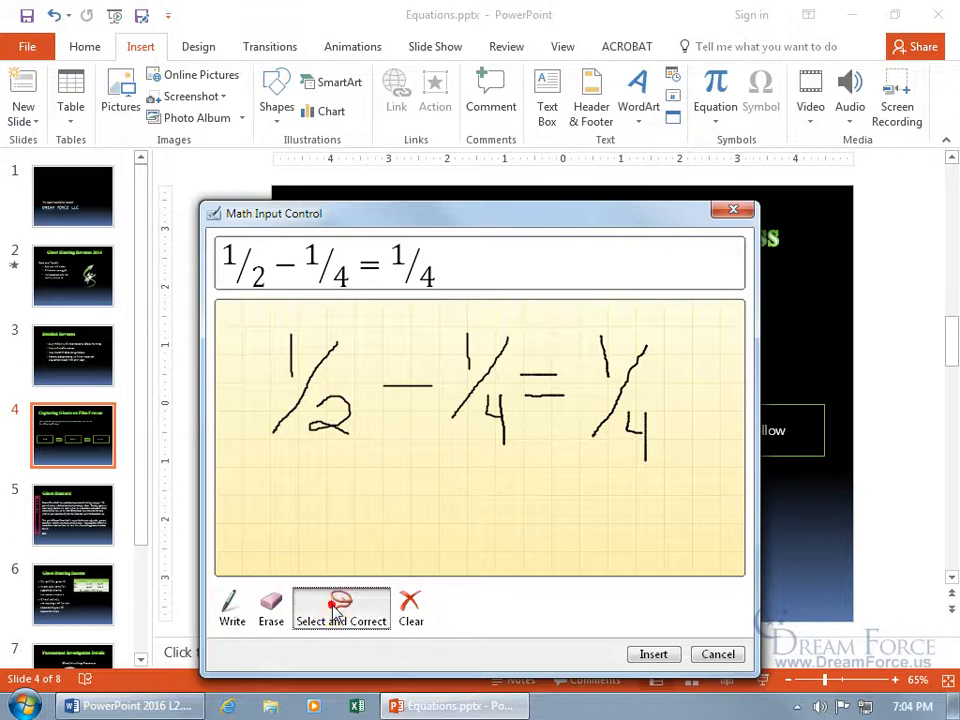
left_click(341, 607)
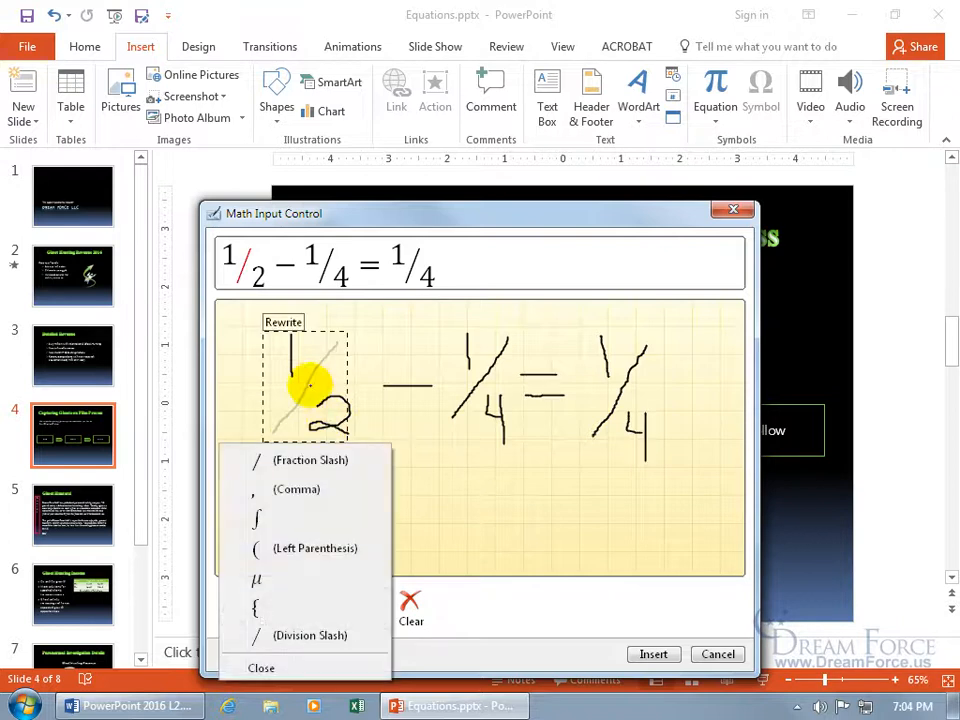
mouse_move(297, 489)
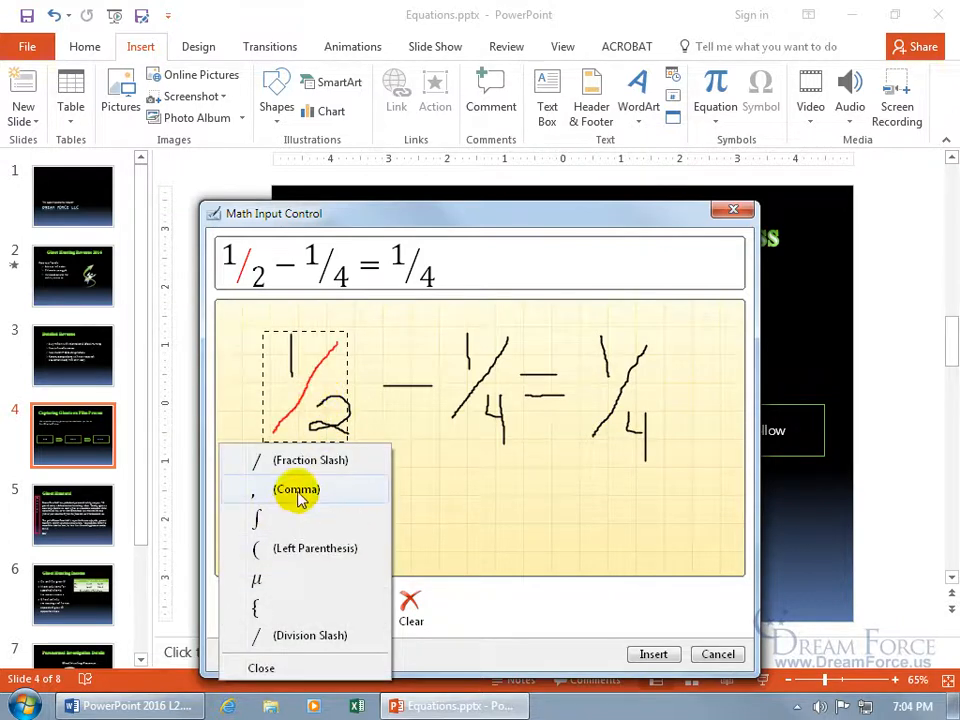
mouse_move(267, 524)
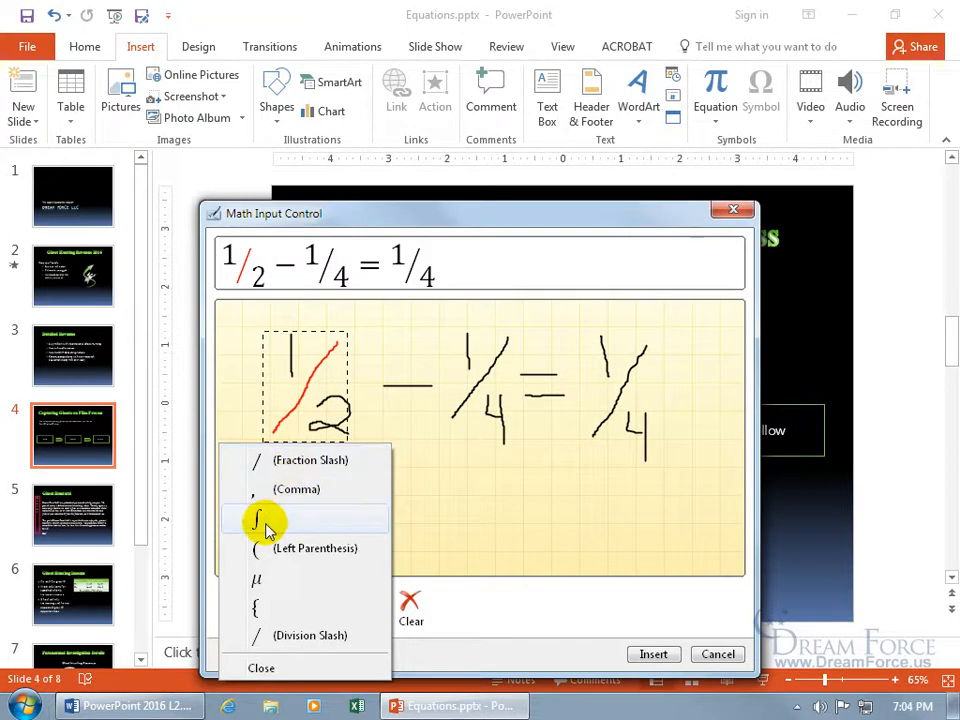
mouse_move(280, 548)
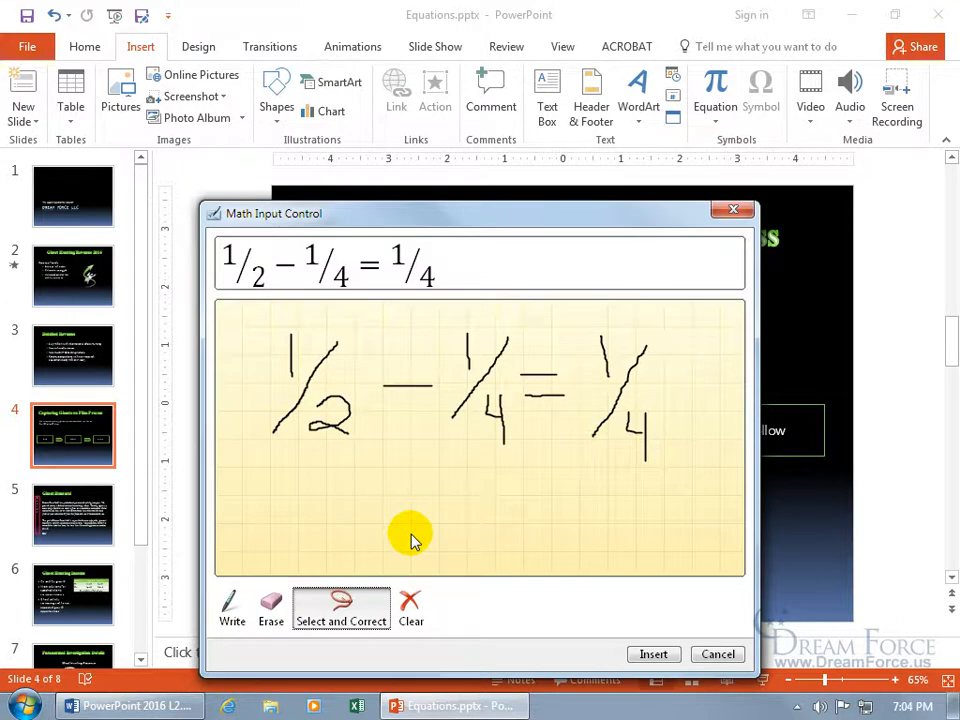
- Insert the recognized 1/2 − 1/4 = 1/4 equation below the boxes in a much larger font
left_click(652, 653)
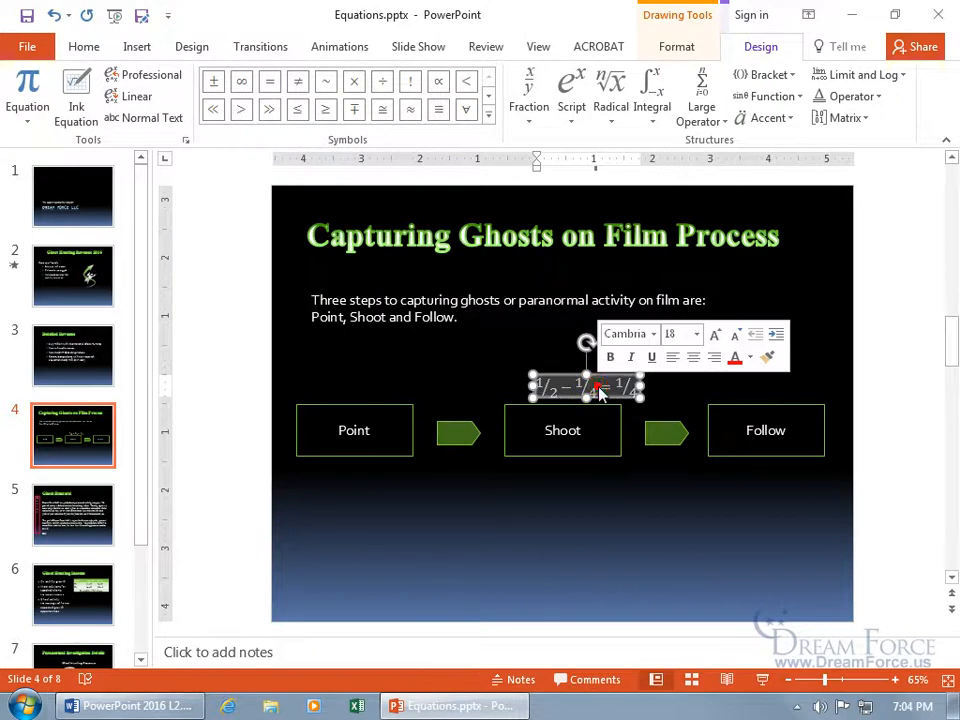
left_click(696, 334)
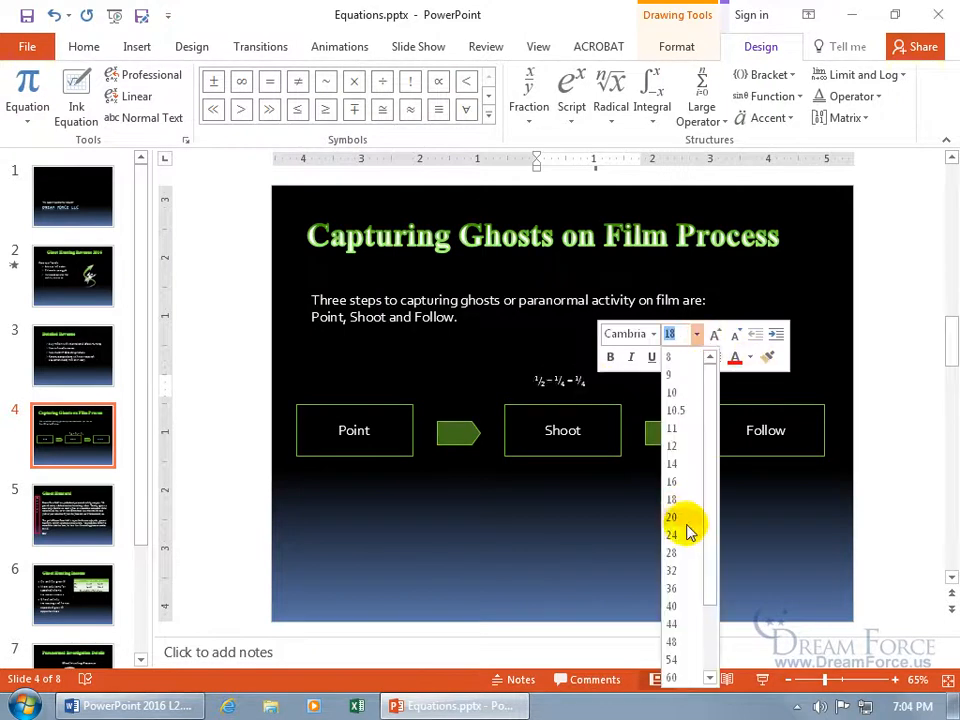
left_click(671, 606)
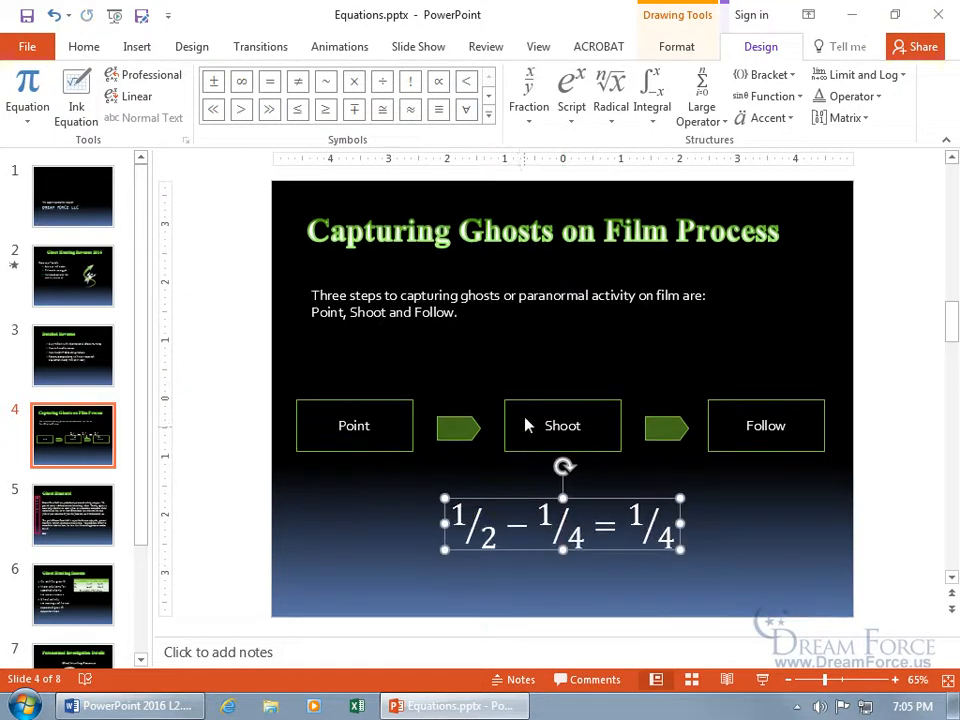
left_click(488, 356)
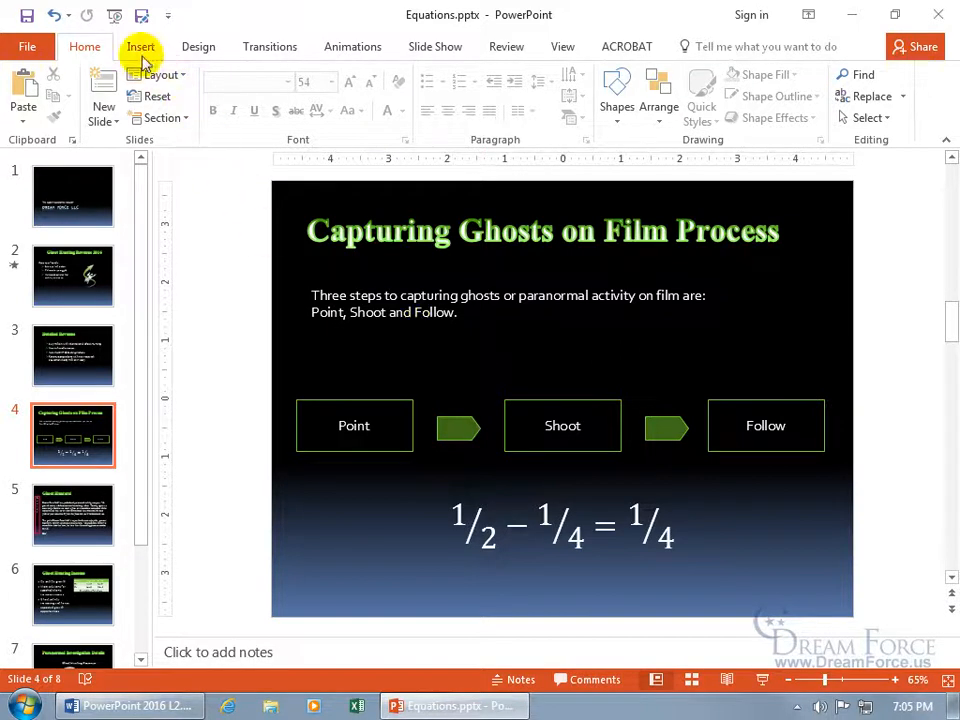
- Switch to the Insert tab, then show Word's taskbar jump list of recent documents
left_click(140, 46)
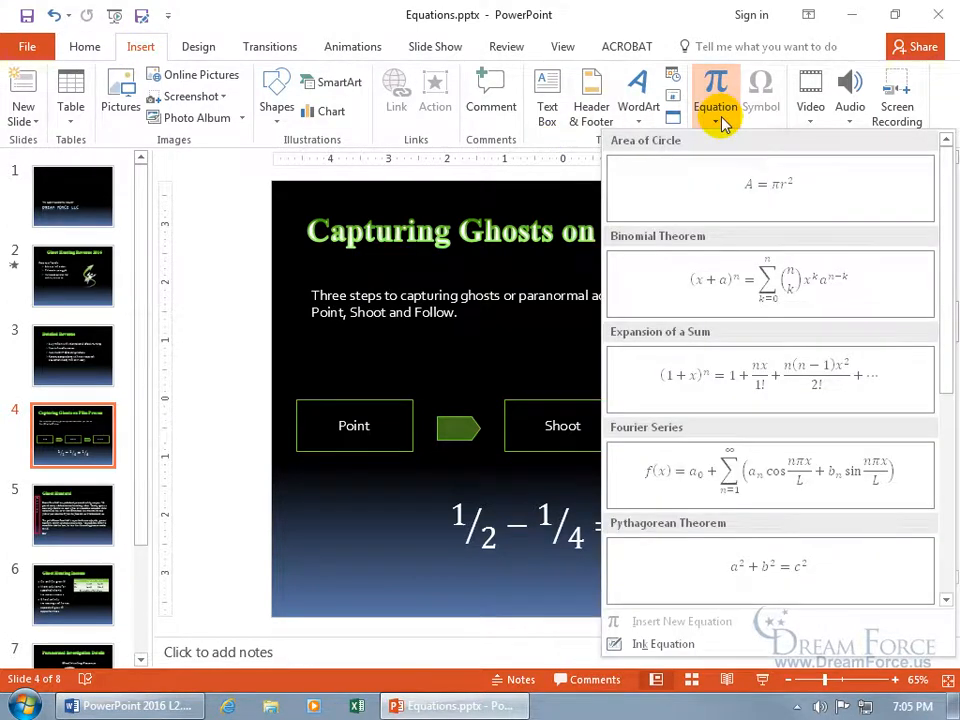
mouse_move(663, 644)
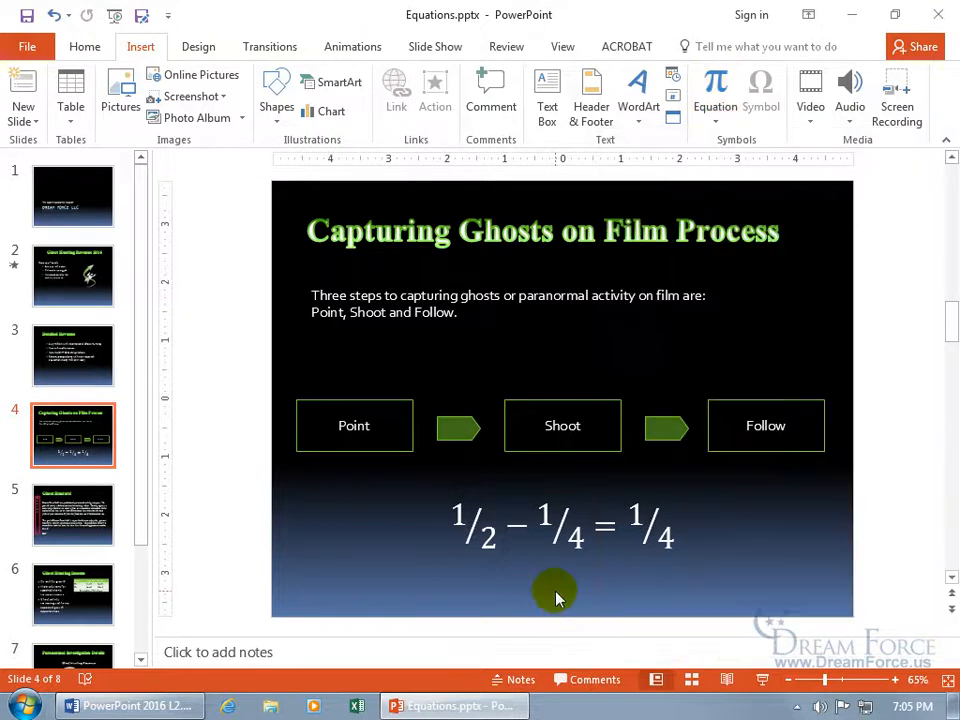
mouse_move(128, 705)
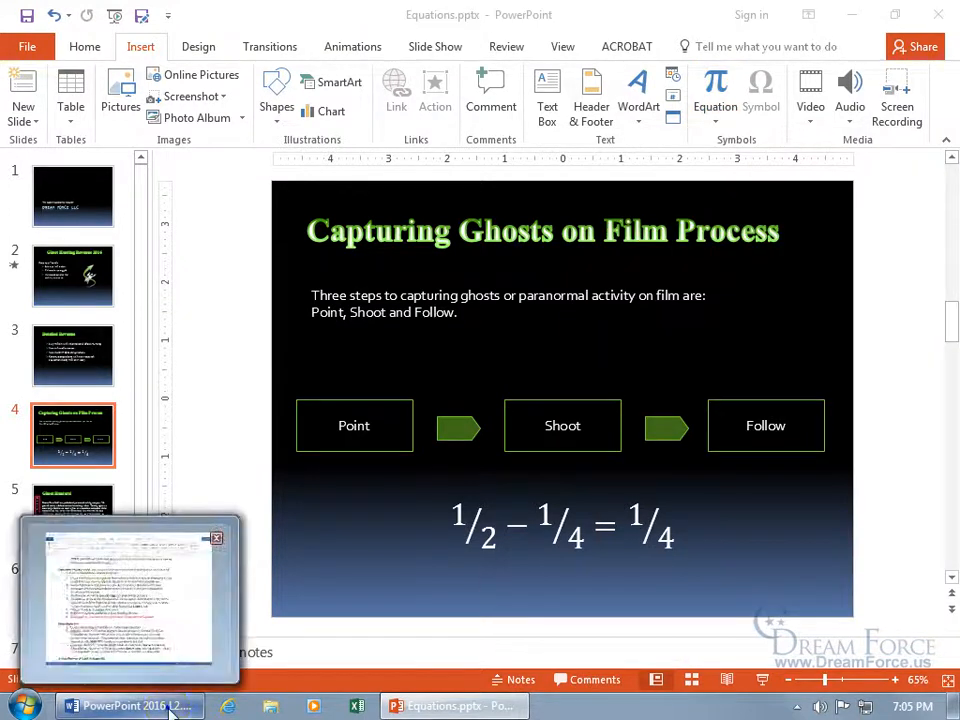
right_click(128, 706)
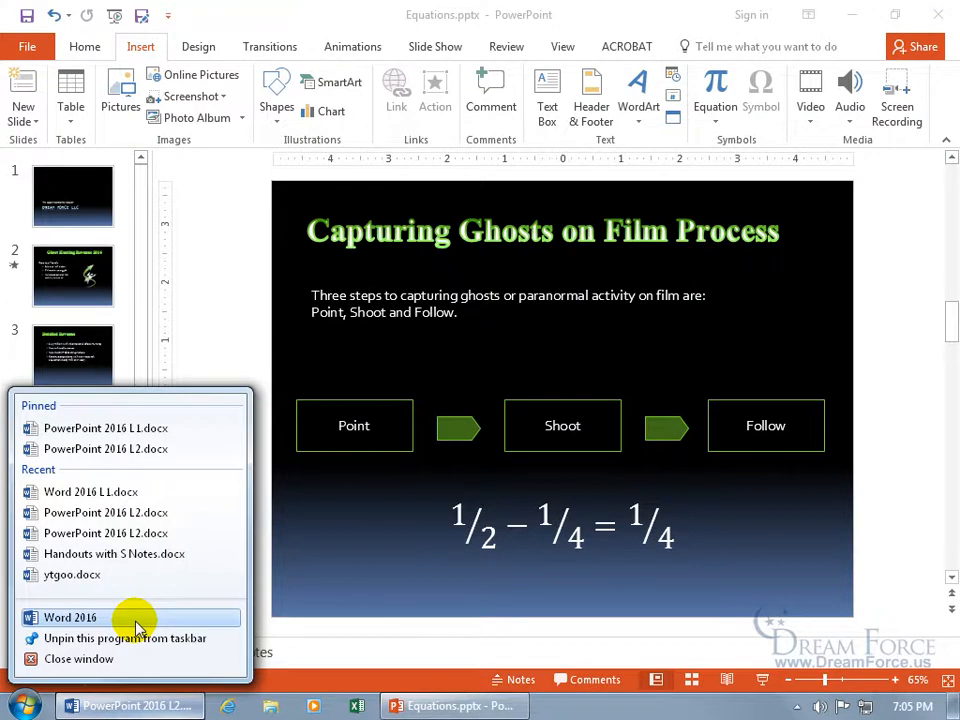
- In a new blank Word document, insert the built-in Area of Circle equation A = πr² and select it
left_click(70, 617)
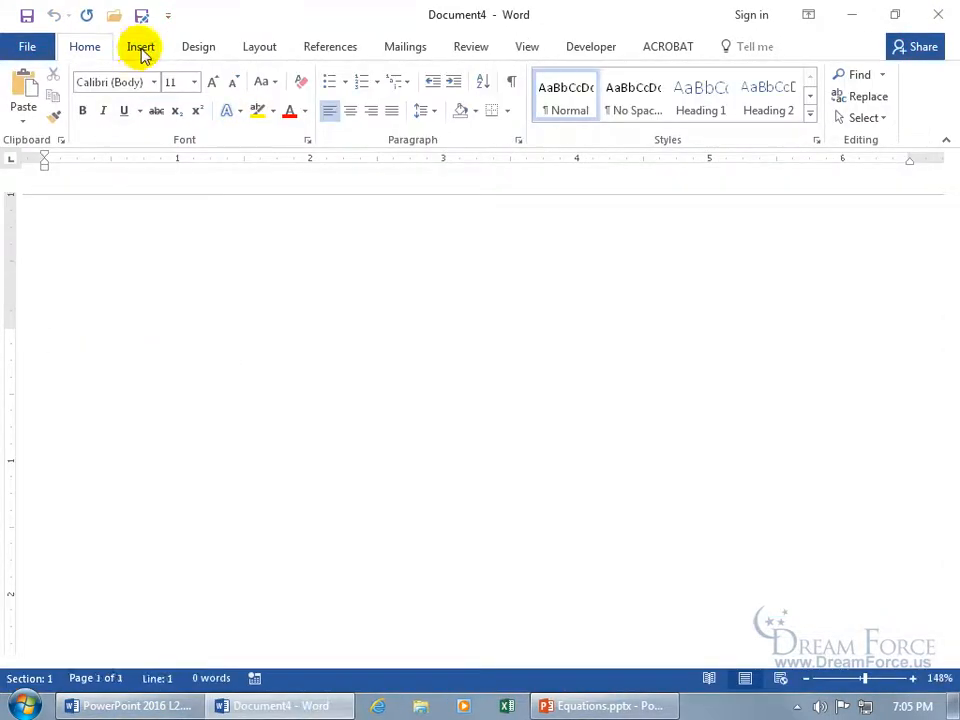
left_click(140, 46)
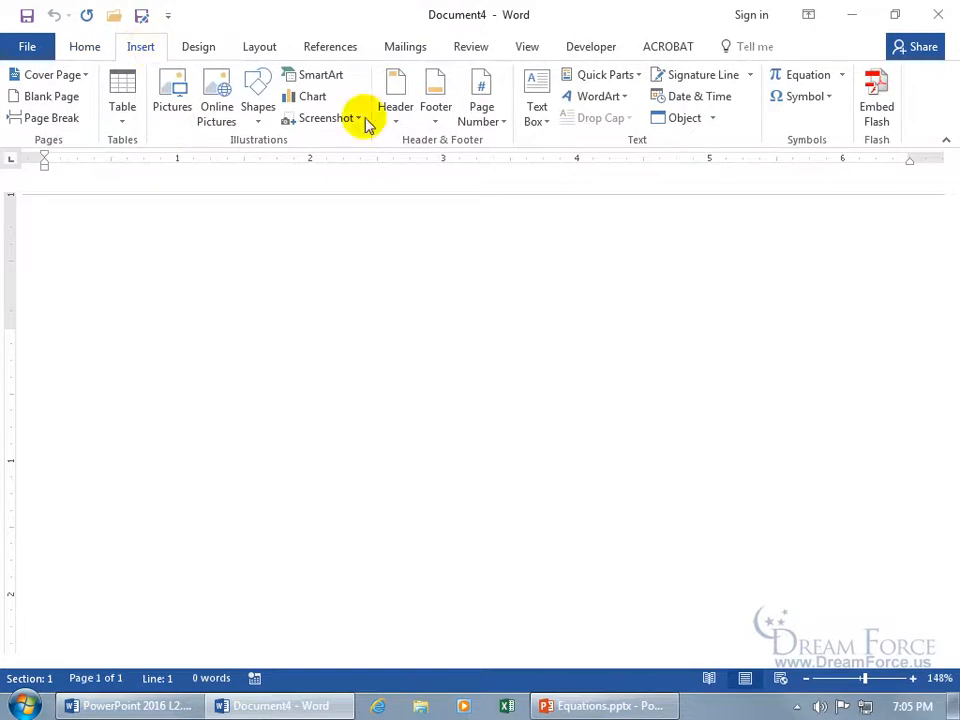
left_click(841, 74)
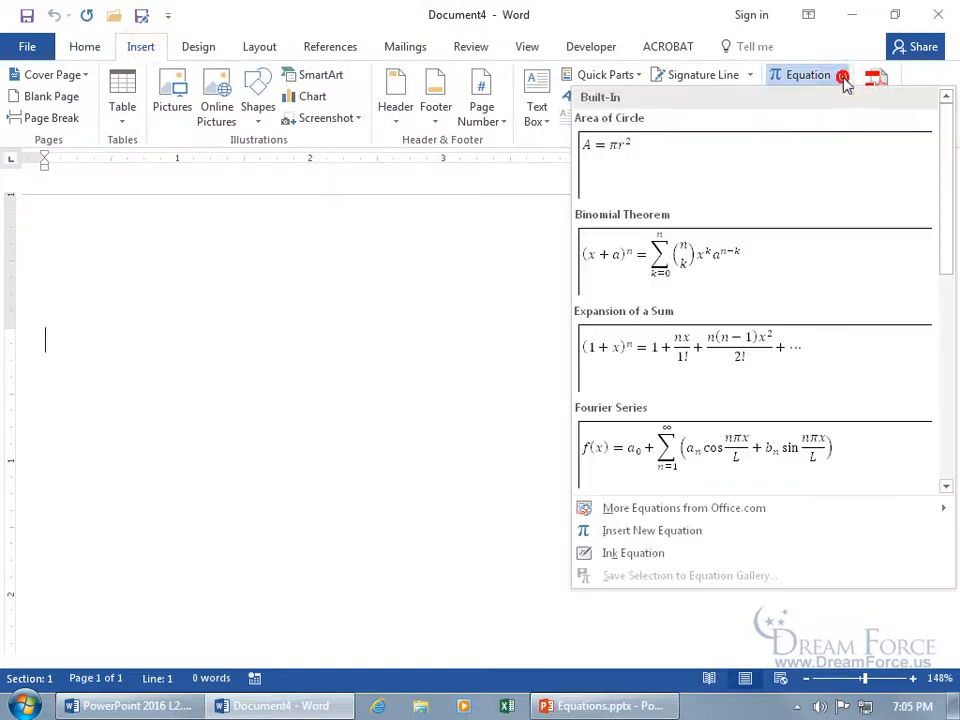
mouse_move(735, 531)
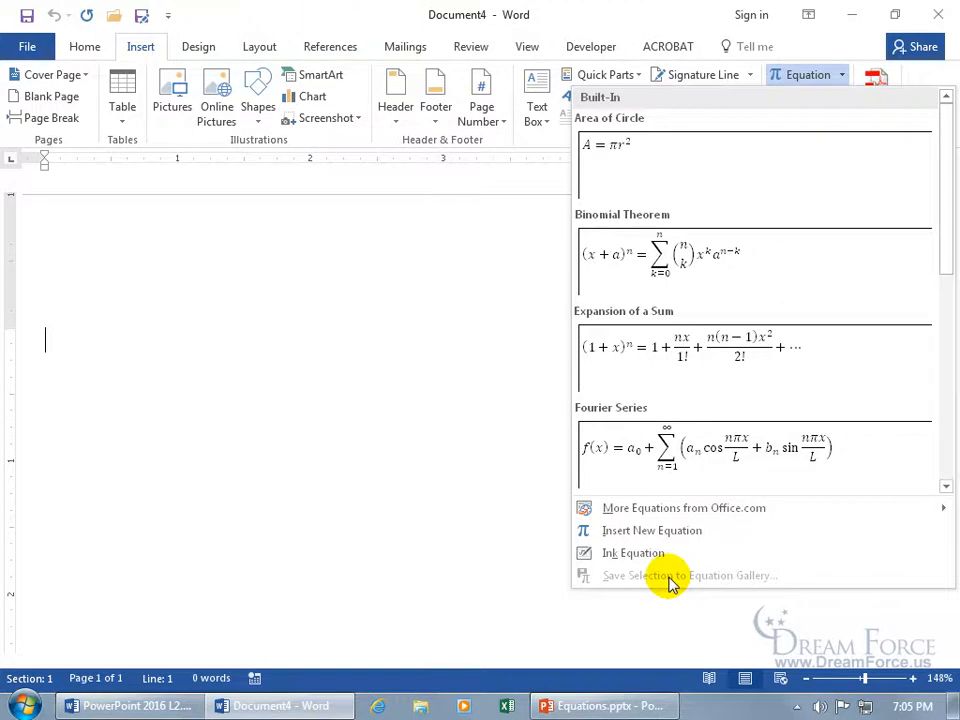
mouse_move(690, 582)
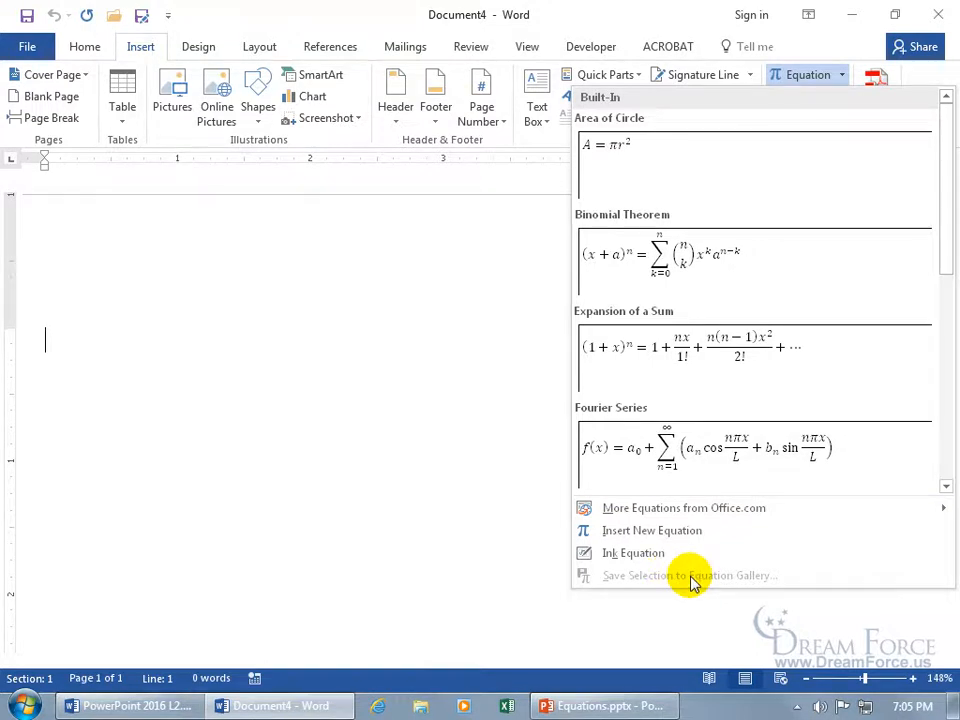
mouse_move(590, 470)
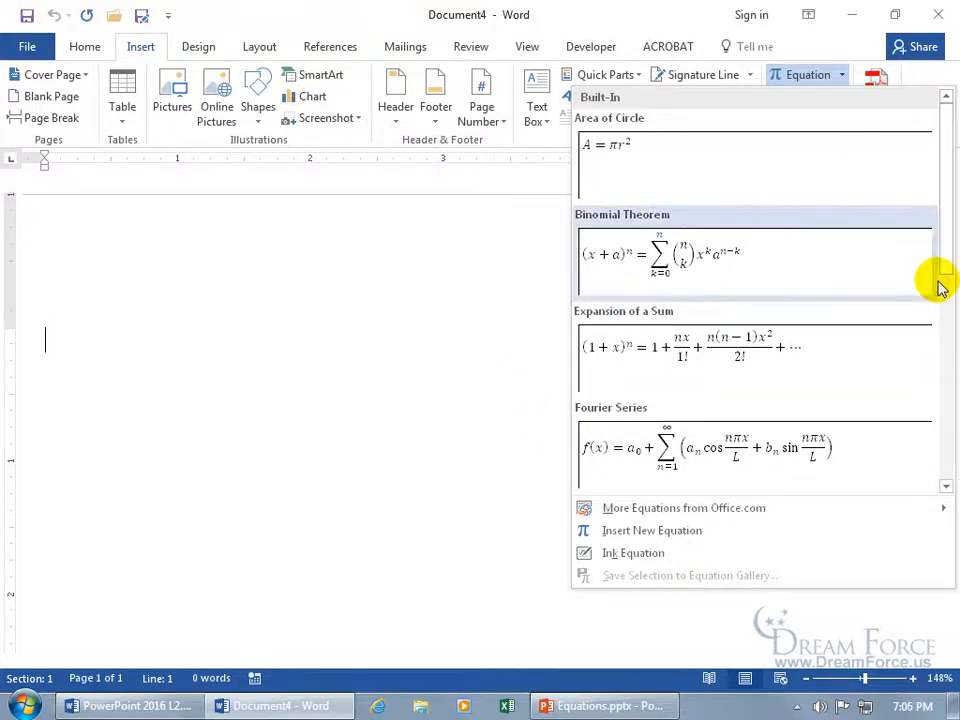
scroll("down", 3)
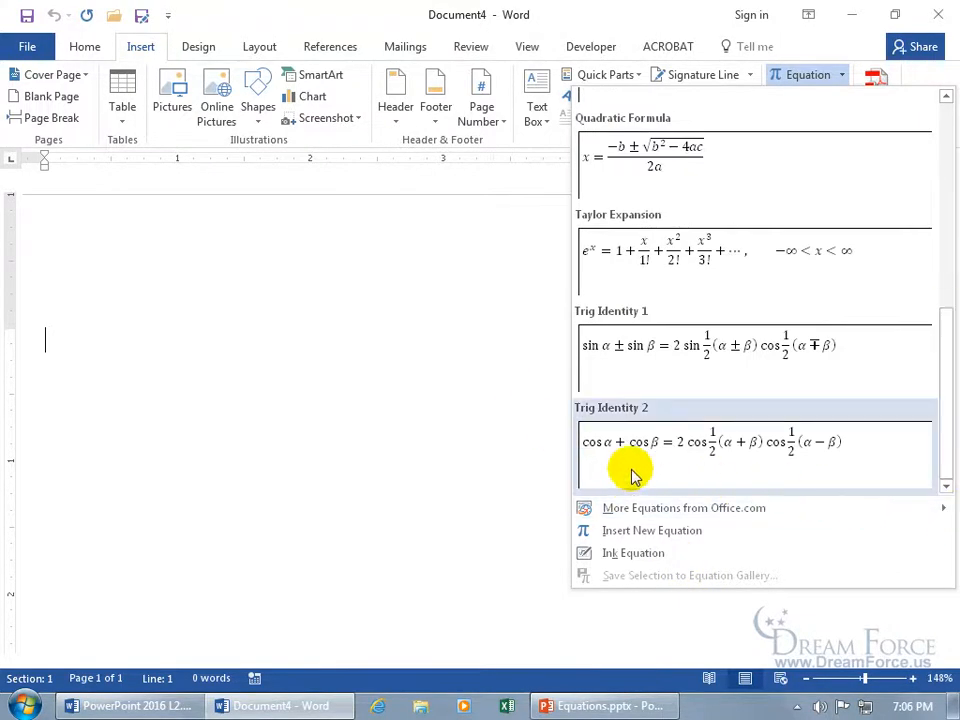
mouse_move(525, 443)
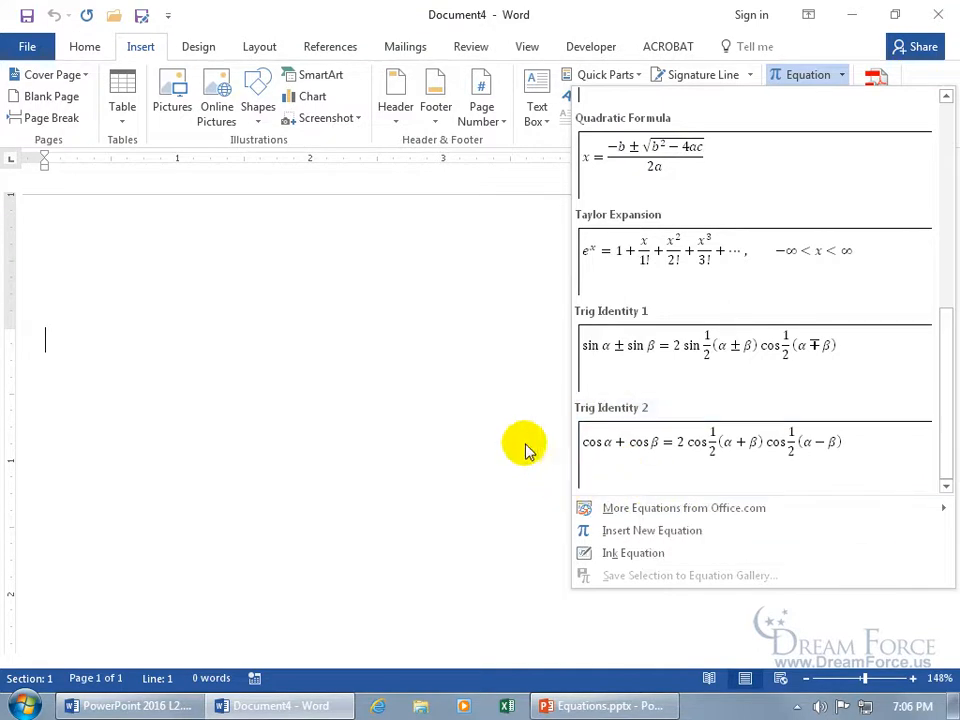
left_click(400, 430)
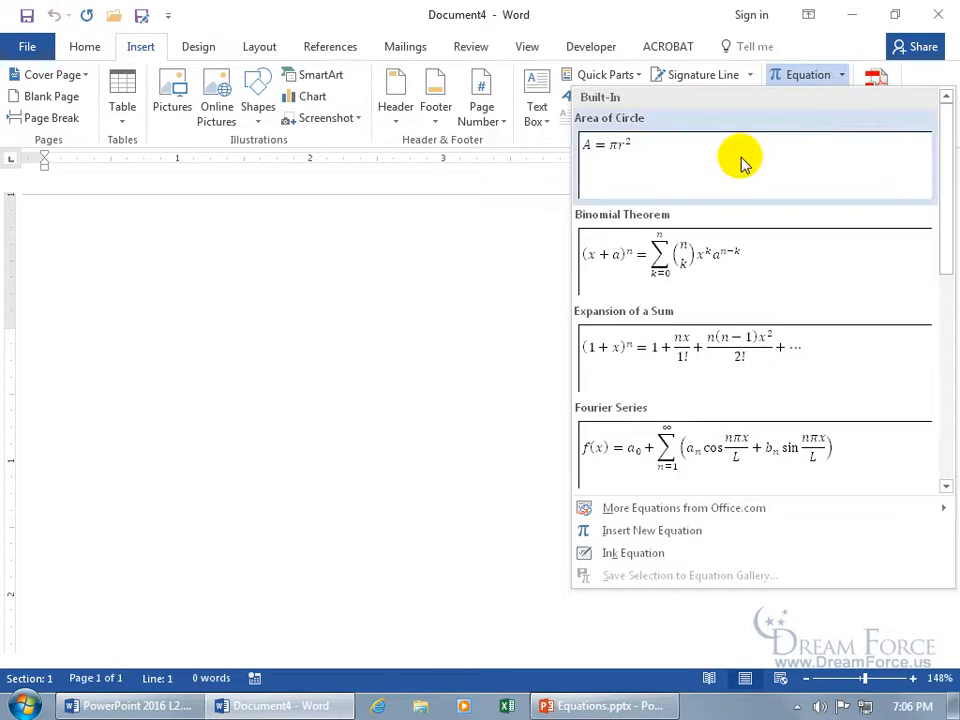
left_click(755, 150)
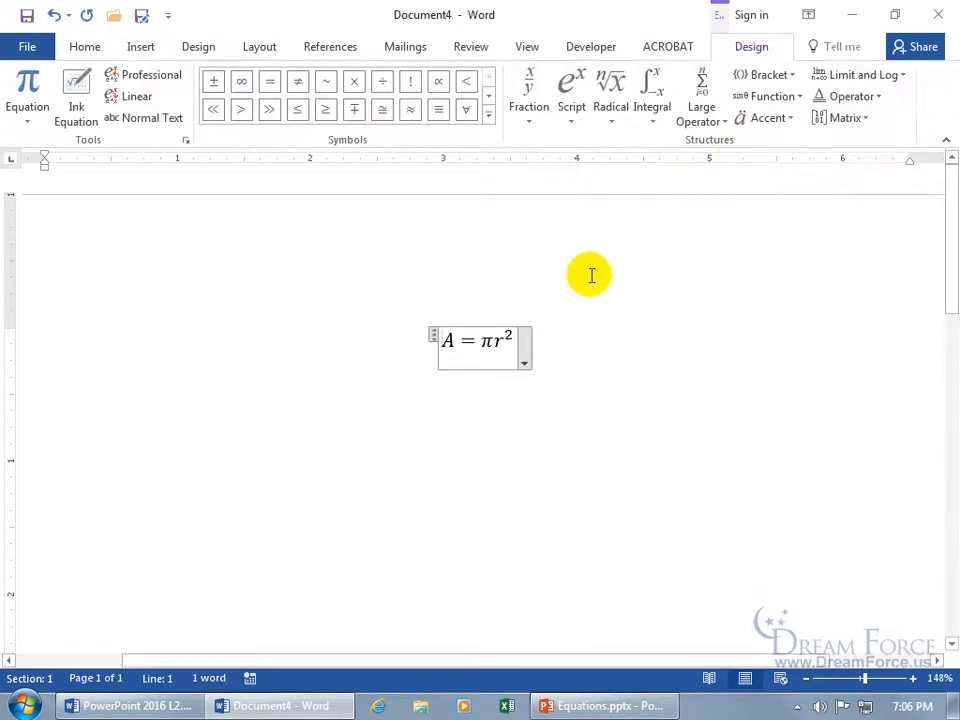
left_click(432, 334)
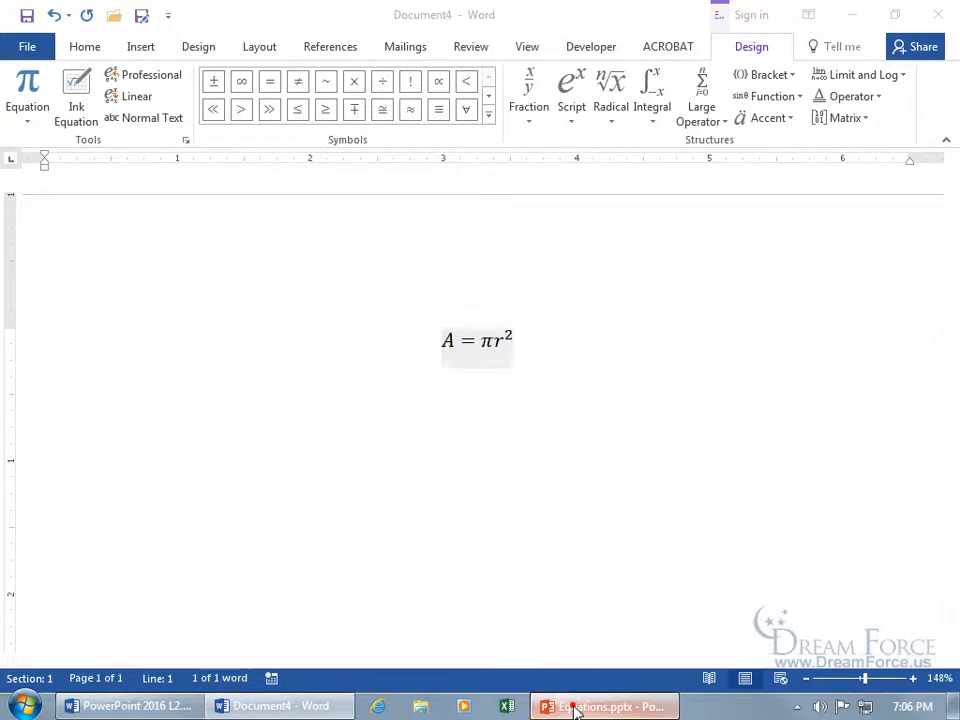
- On slide 4, swap the 1/2 − 1/4 = 1/4 equation for A = πr², placed below the Shoot box
left_click(602, 706)
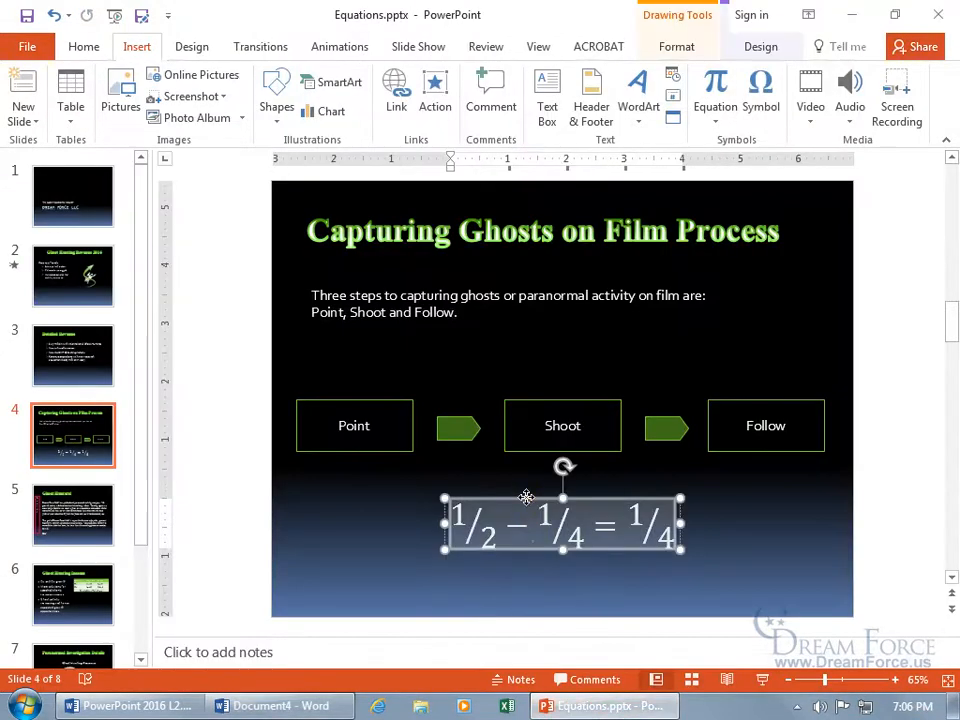
key("delete")
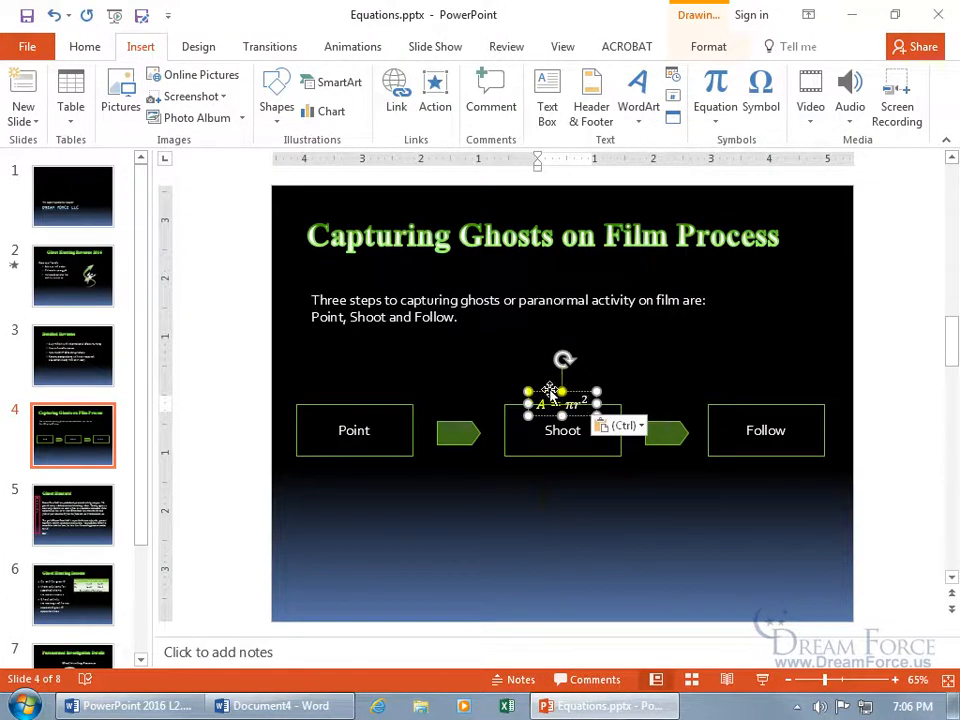
left_click_drag(562, 400, 562, 510)
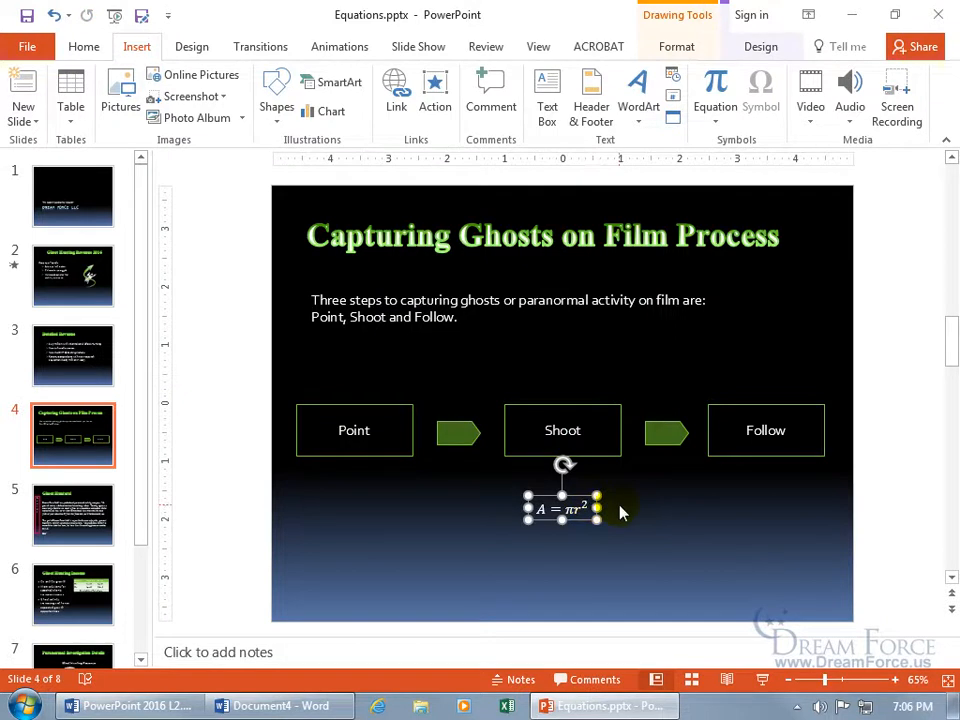